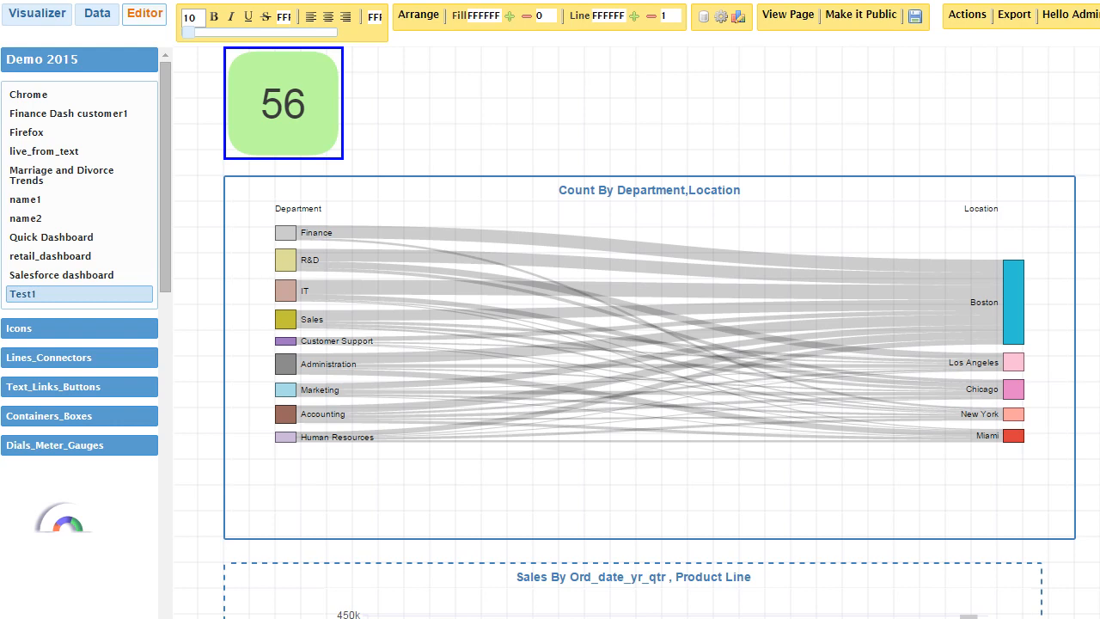
- Select the department-to-location flow chart, then switch to the Data section listing saved data models
click(364, 335)
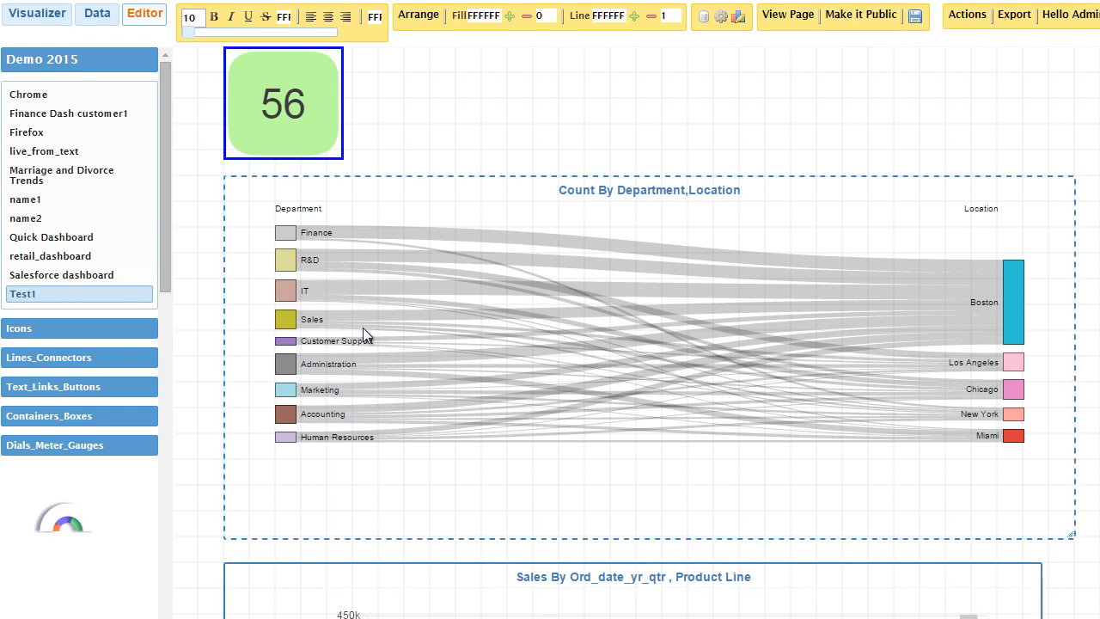
mouse_move(365, 333)
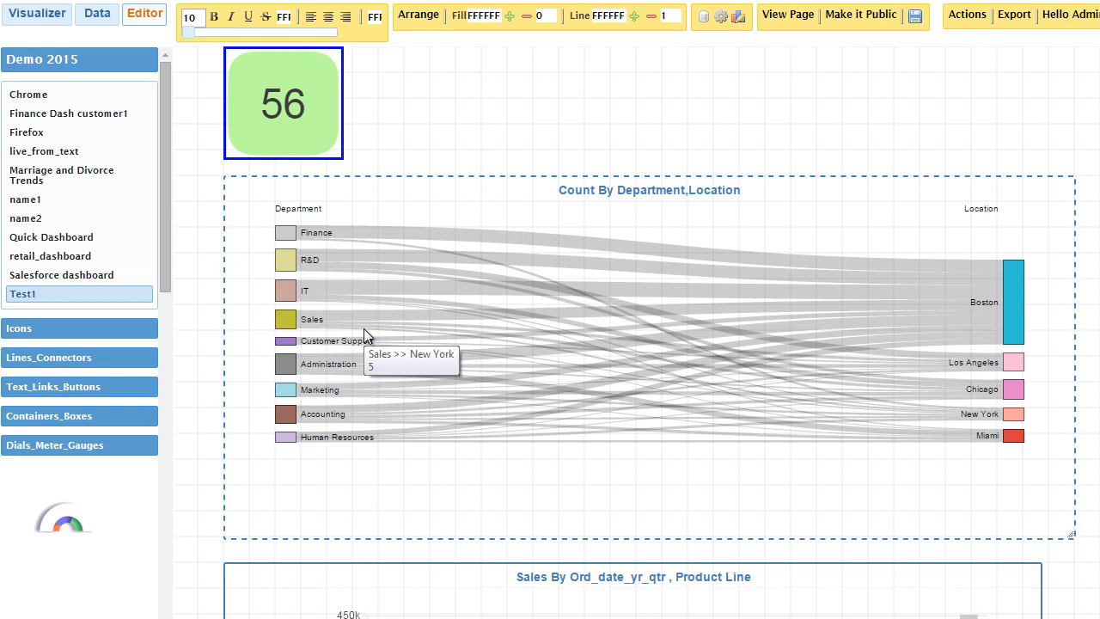
mouse_move(316, 342)
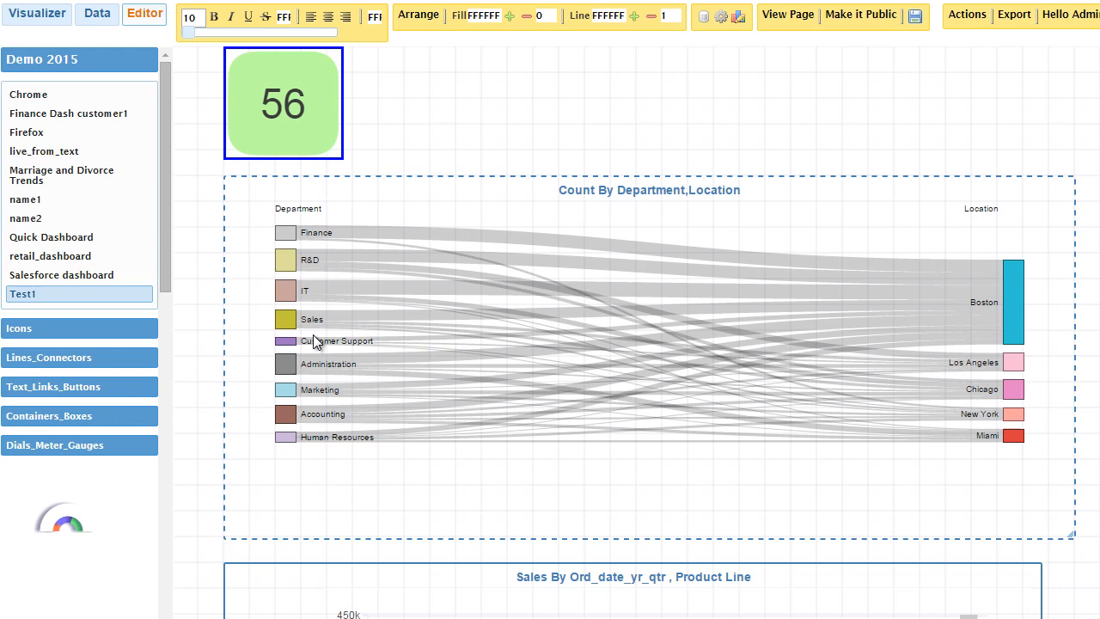
mouse_move(313, 352)
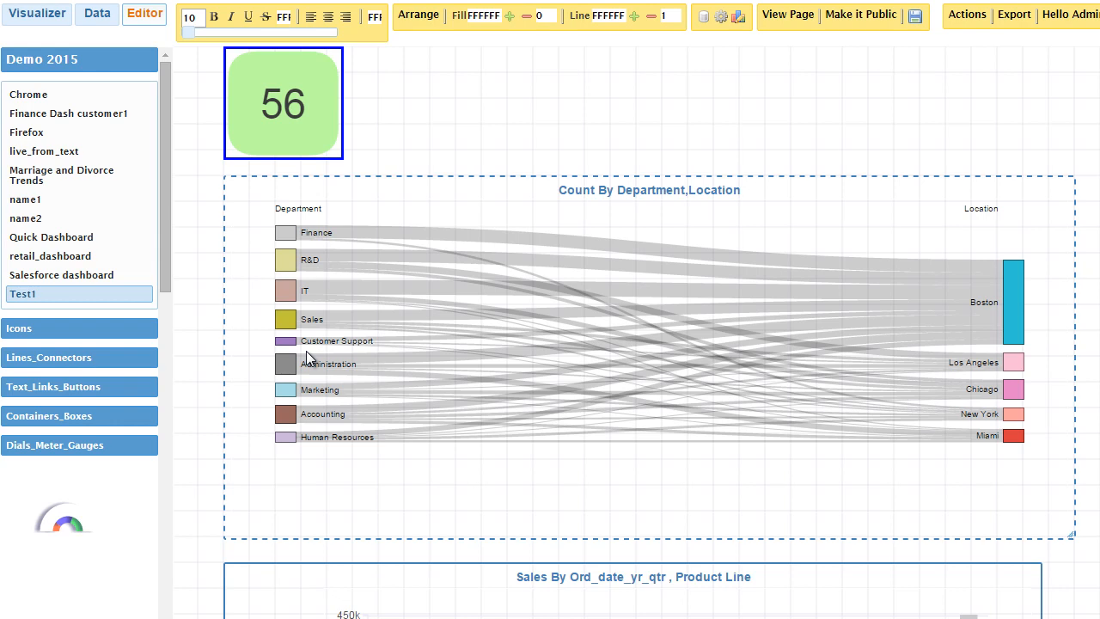
mouse_move(323, 375)
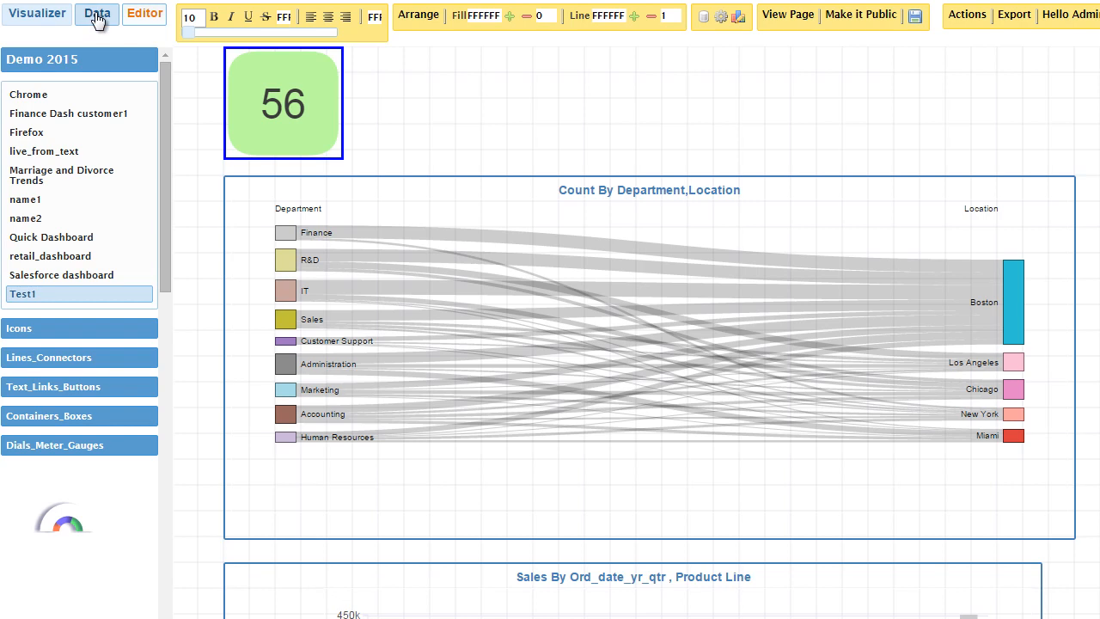
click(96, 14)
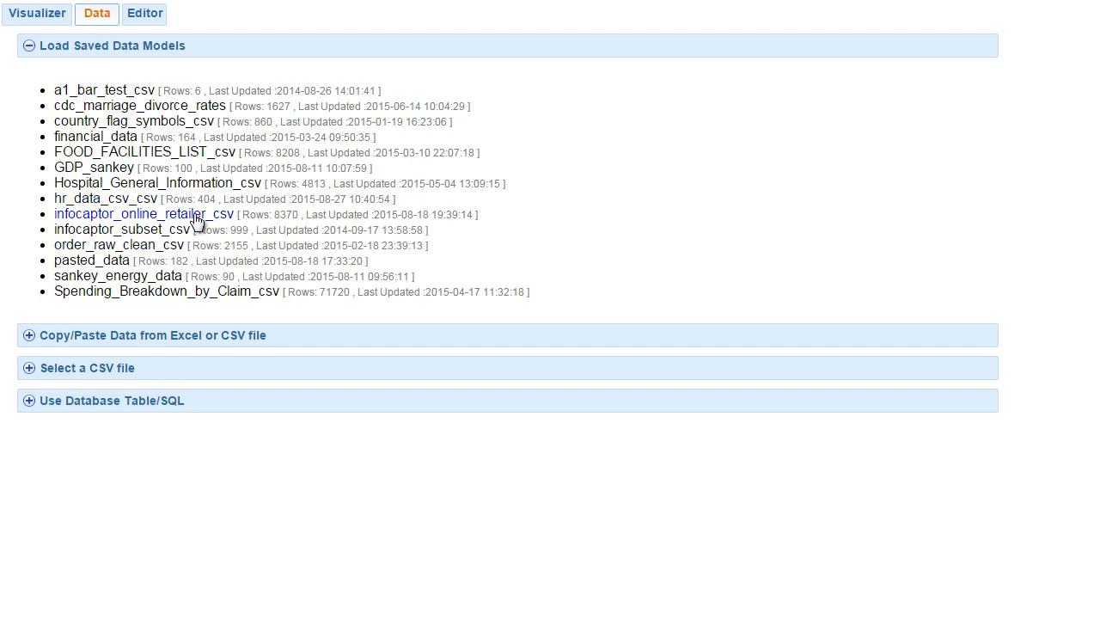
- Load the infocaptor_online_retailer_csv data model into the Visualizer
click(145, 213)
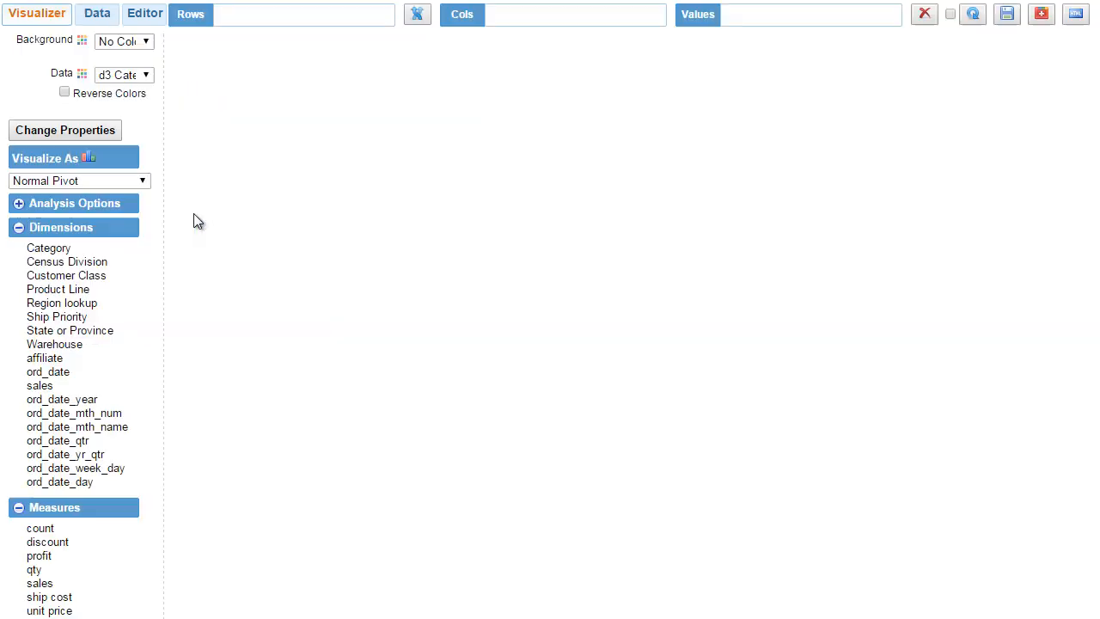
mouse_move(213, 232)
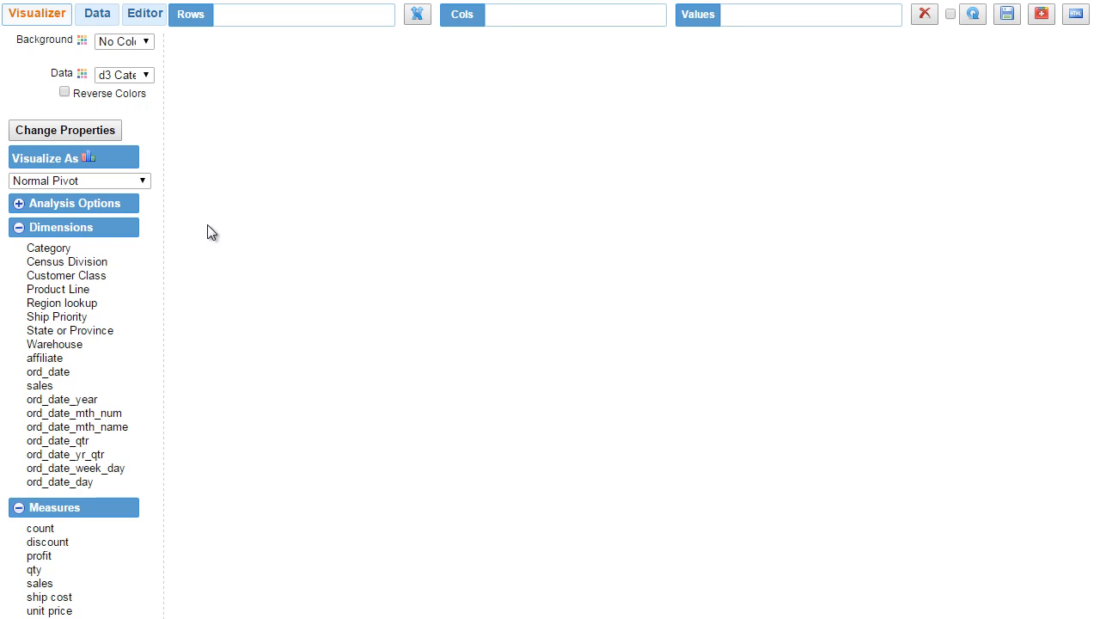
mouse_move(53, 165)
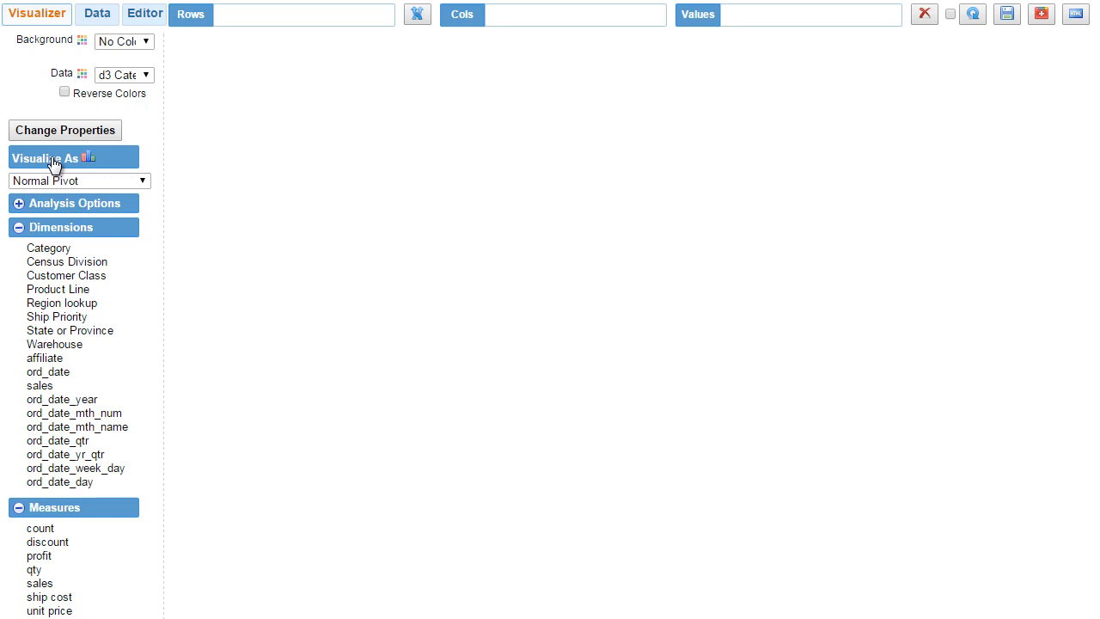
mouse_move(232, 299)
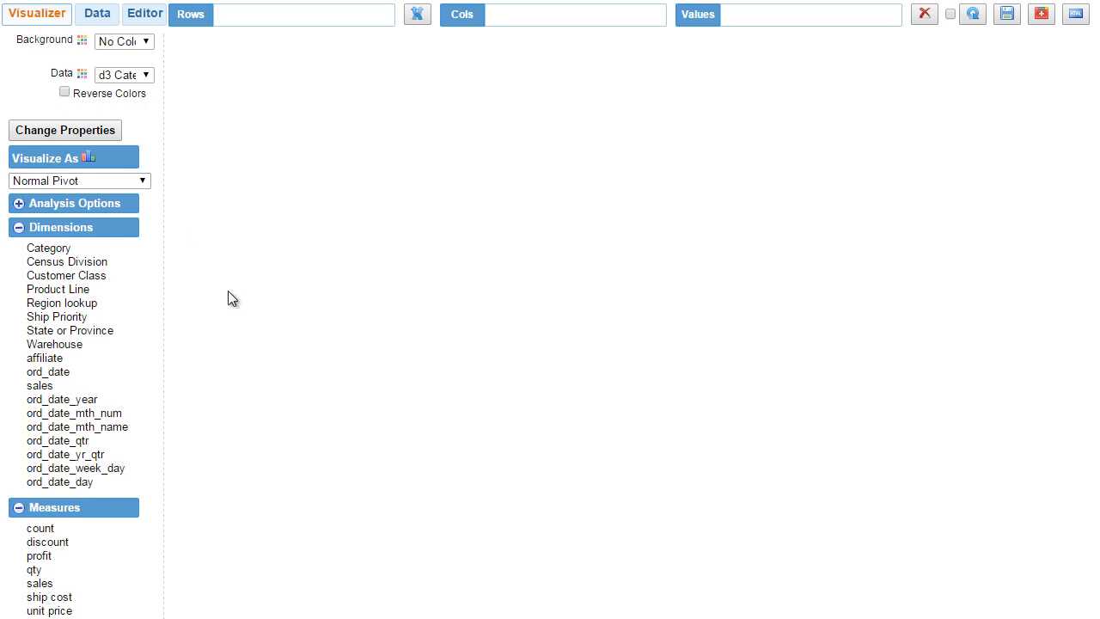
mouse_move(69, 182)
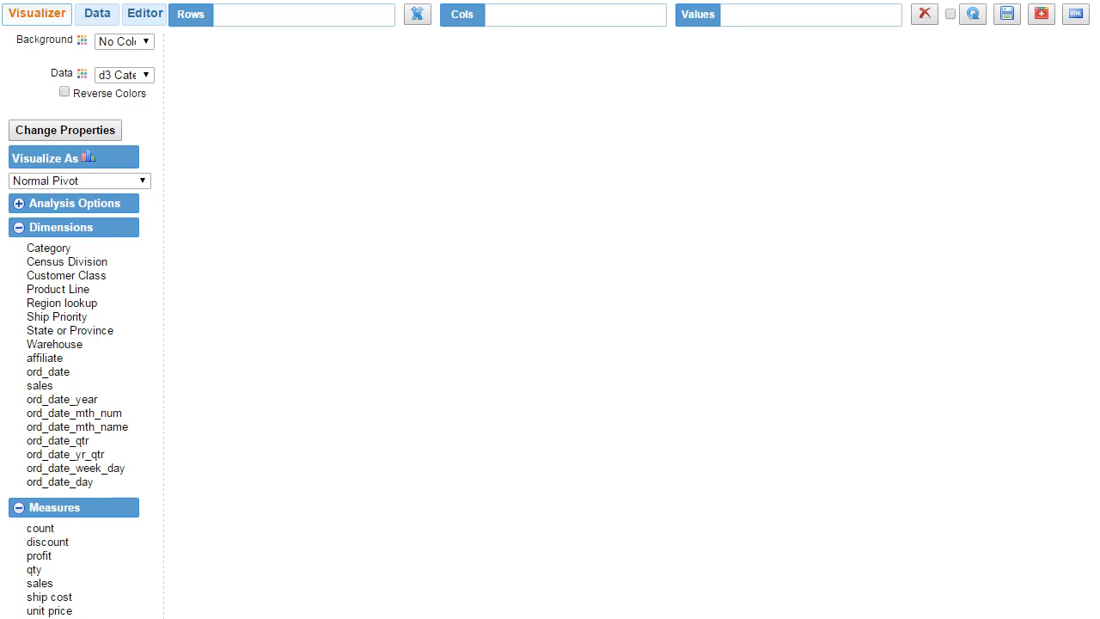
- Bring up the Visualization Picker and browse down to the Hierarchical chart types
click(86, 158)
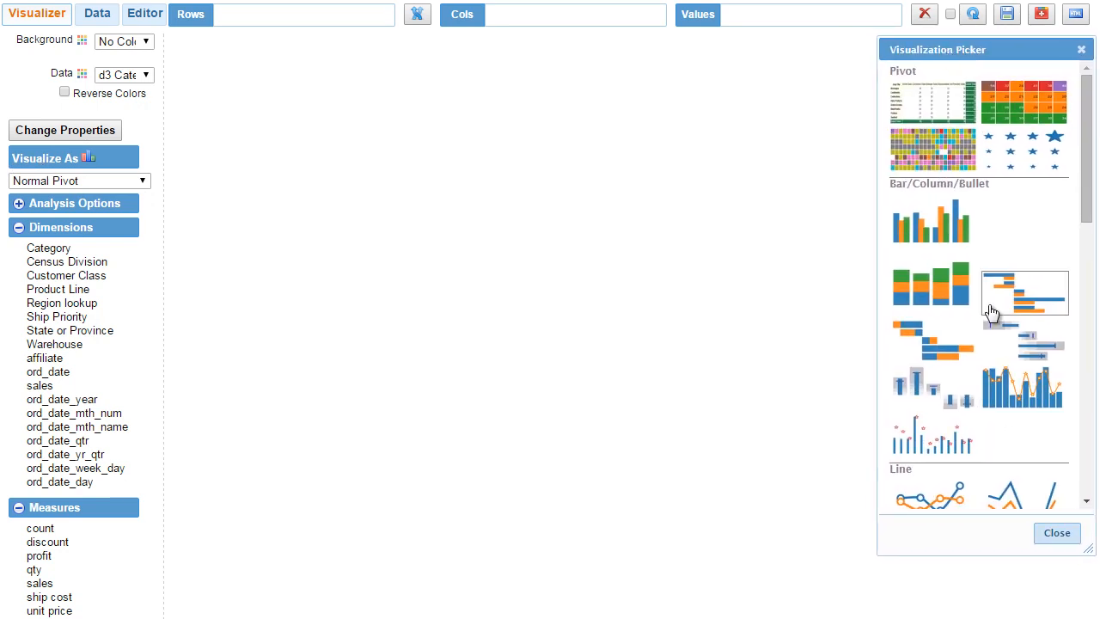
scroll(down, 3)
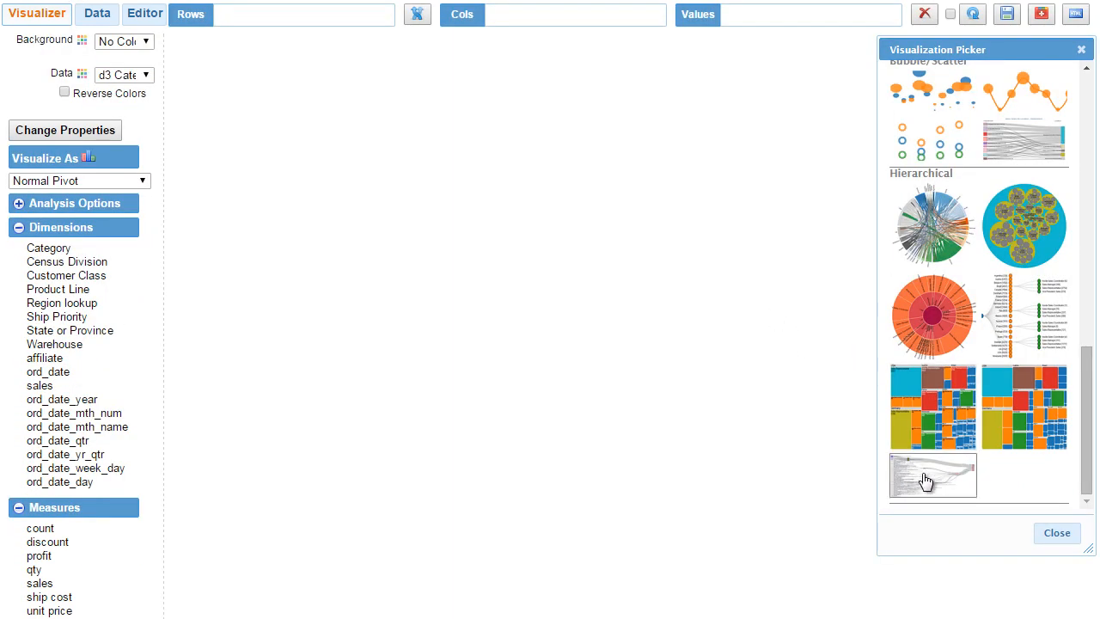
mouse_move(1040, 148)
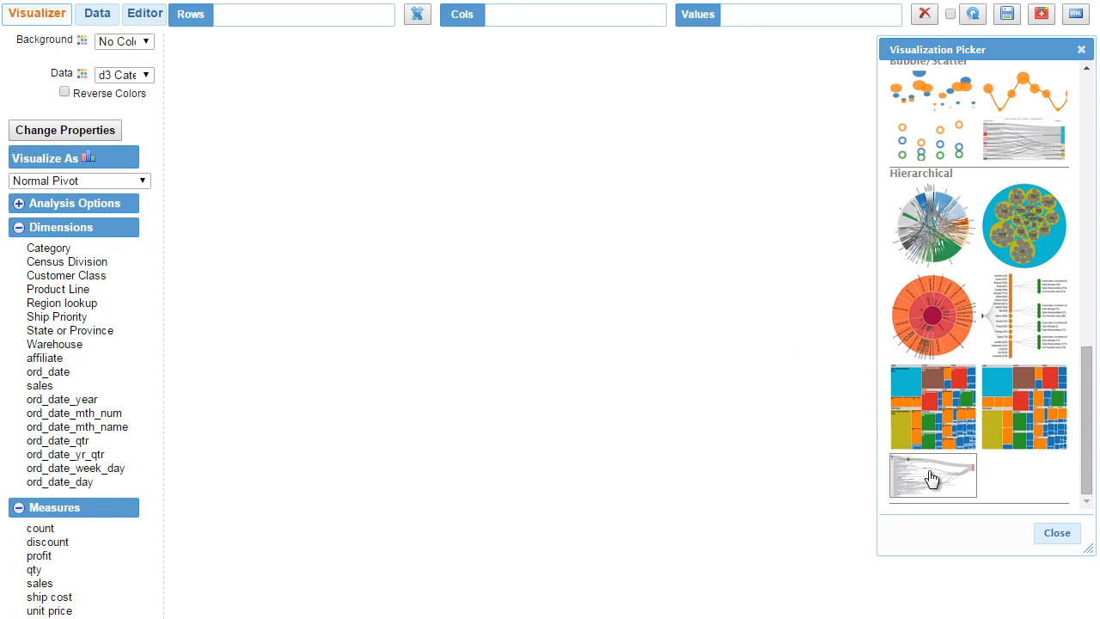
mouse_move(932, 474)
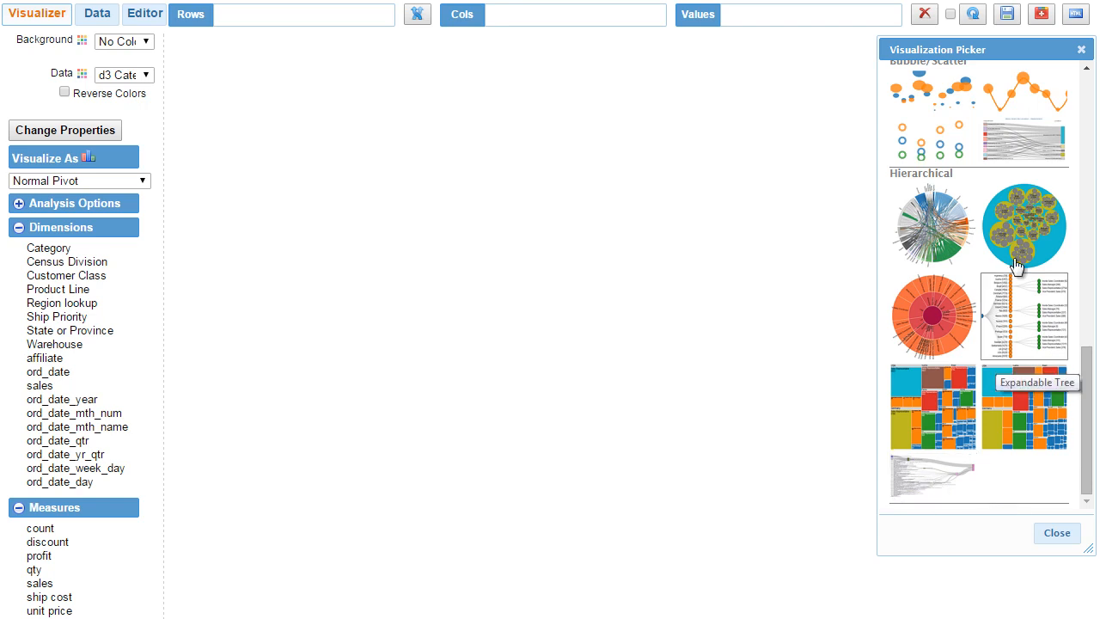
mouse_move(633, 361)
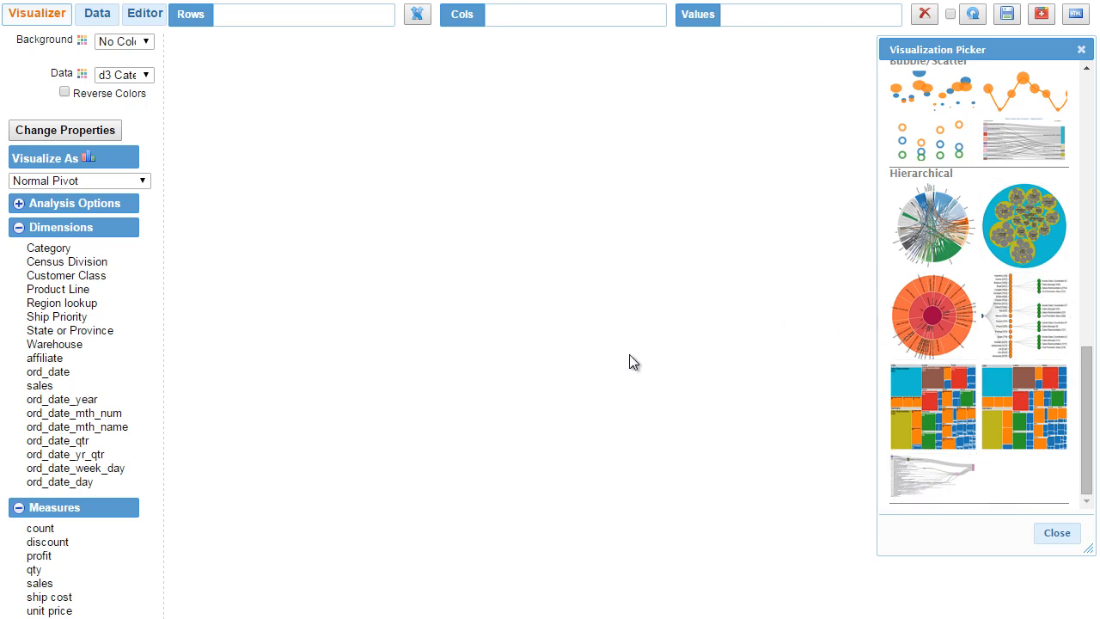
mouse_move(471, 423)
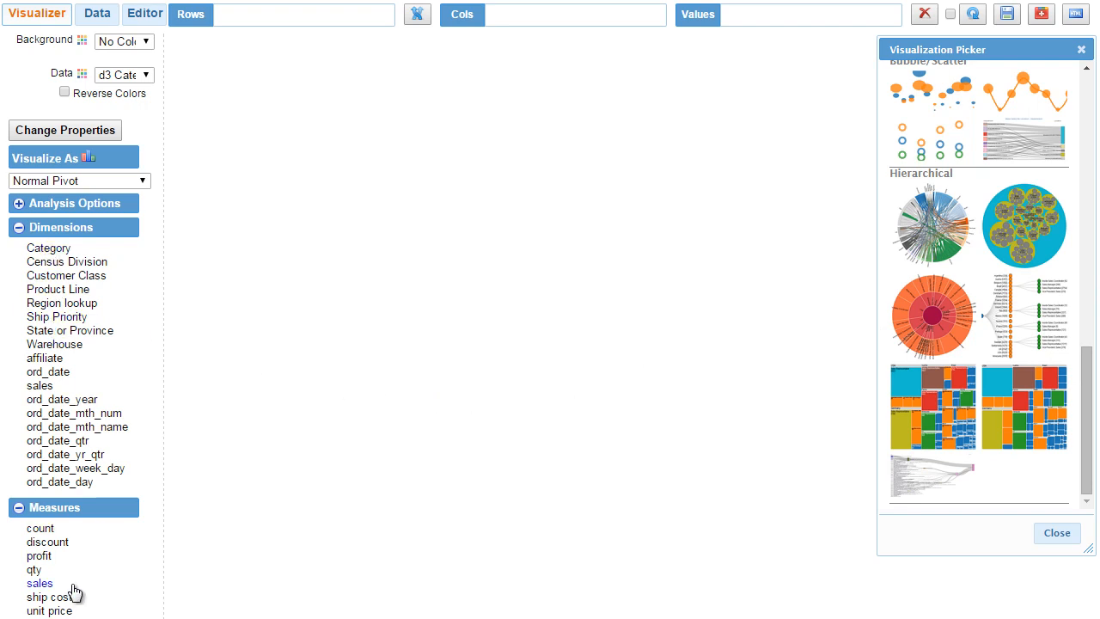
- Add summed sales as the pivot's values against customer class rows and product line columns
drag(40, 583, 741, 35)
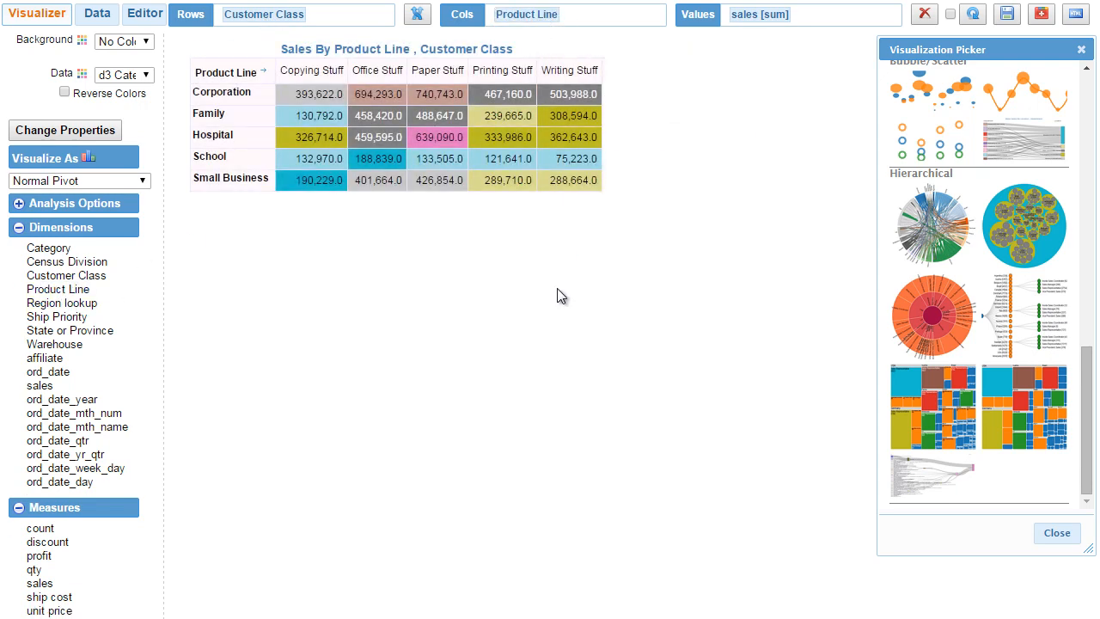
mouse_move(239, 127)
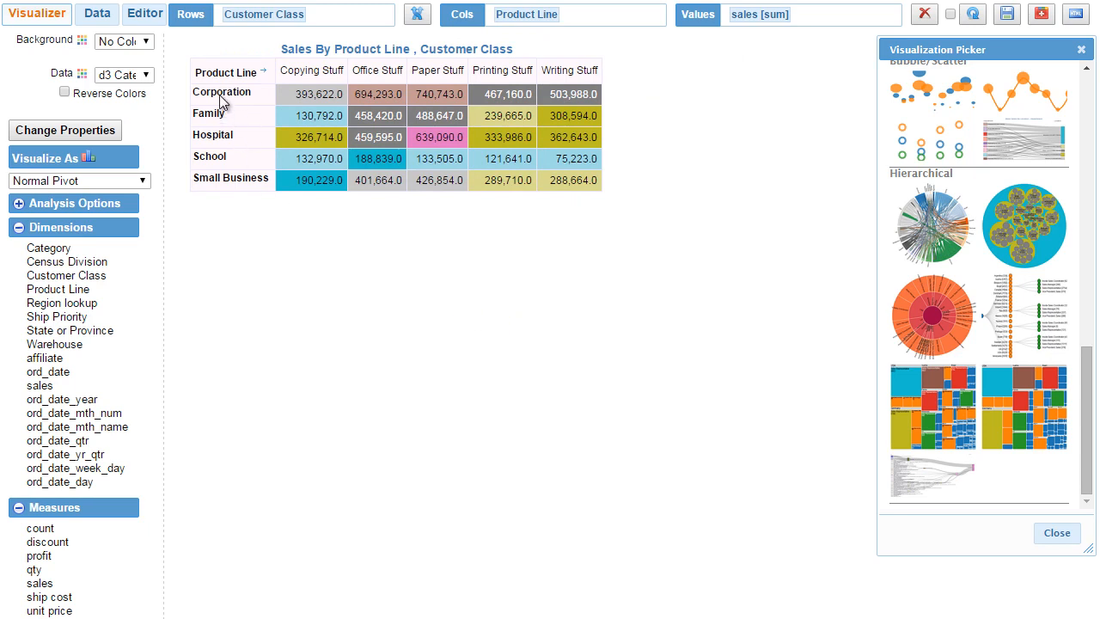
mouse_move(554, 117)
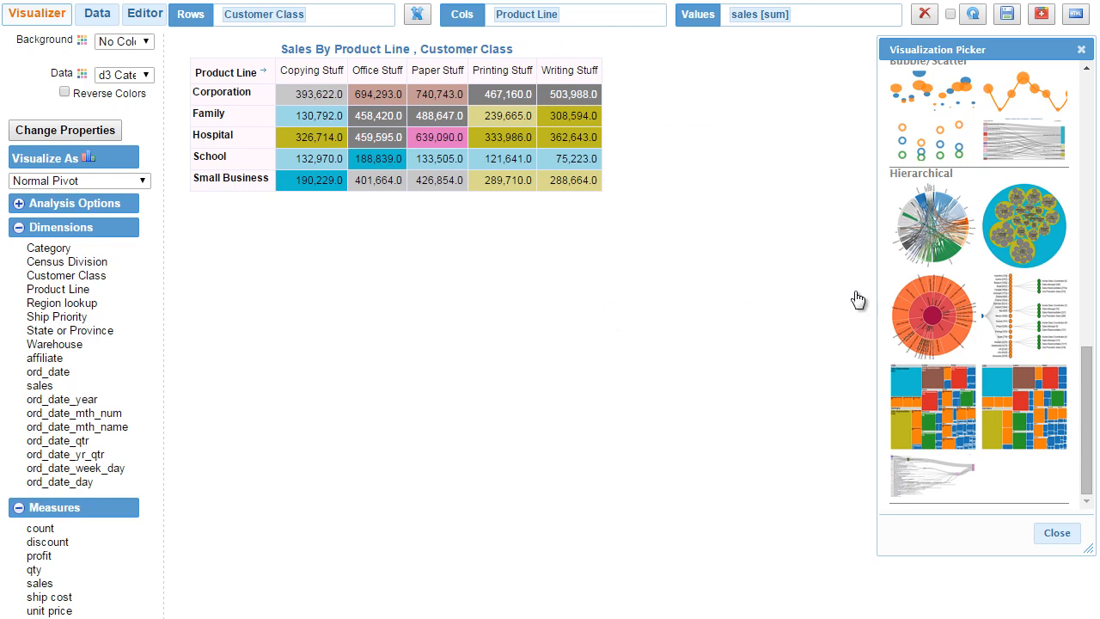
mouse_move(1025, 139)
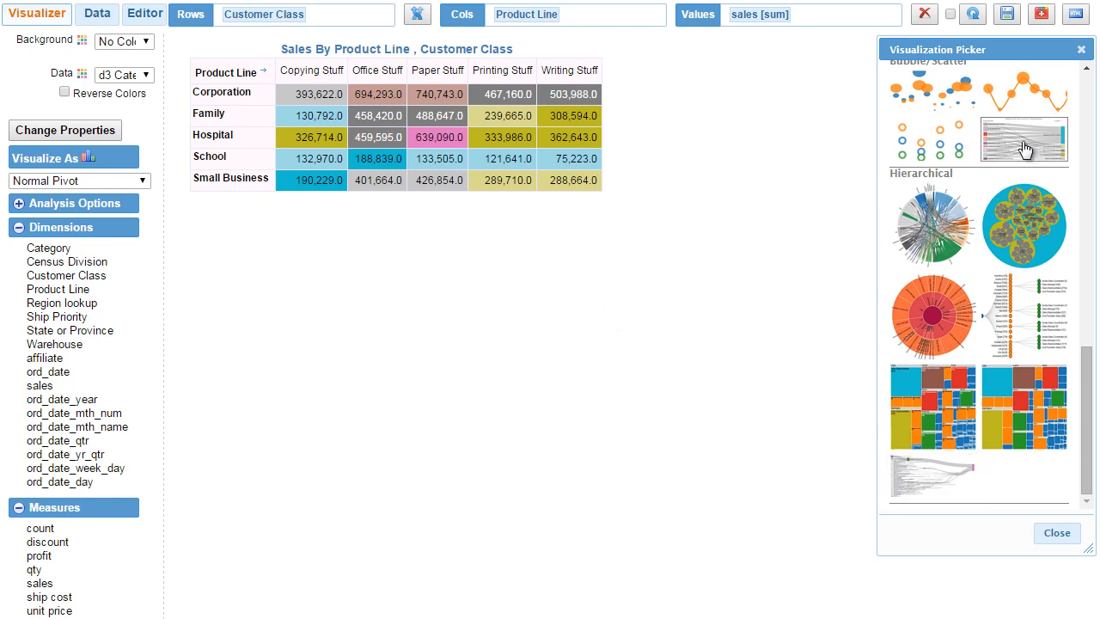
click(1025, 137)
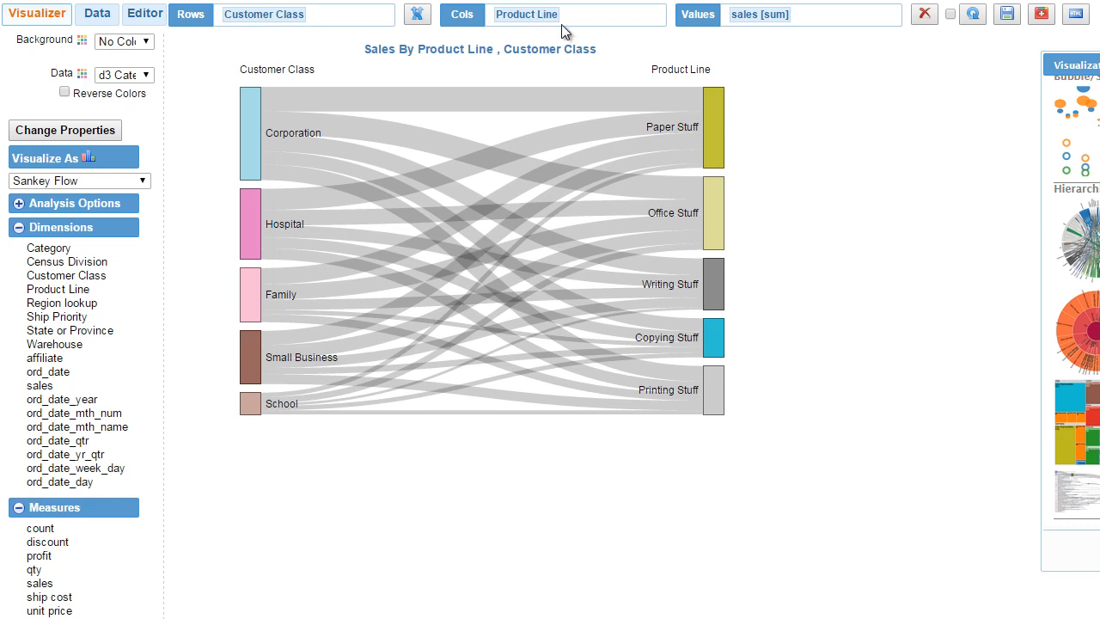
mouse_move(301, 148)
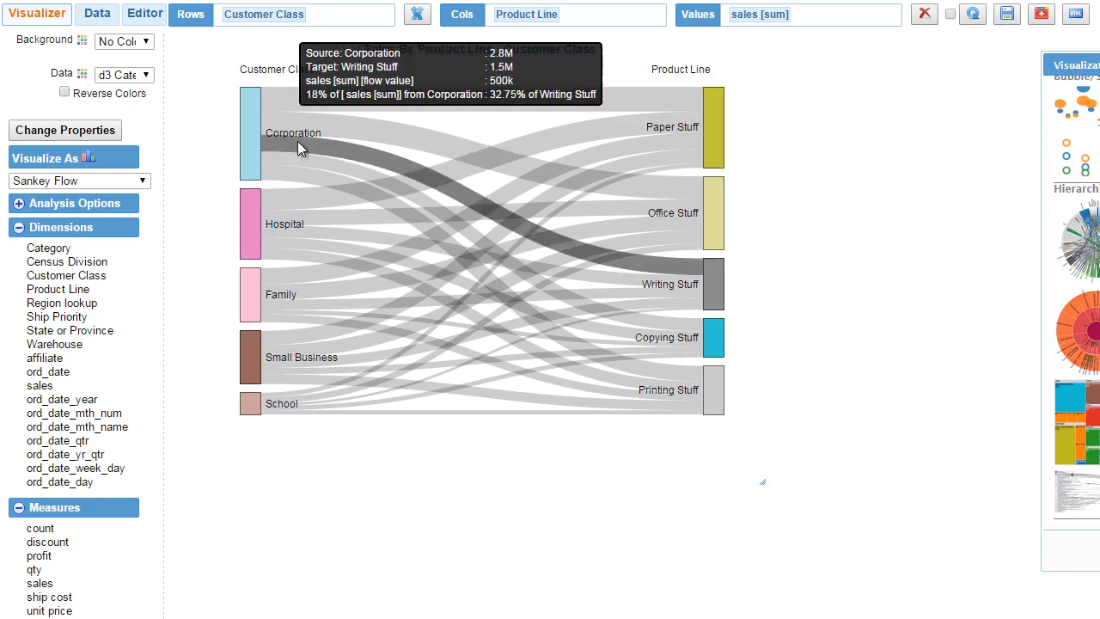
mouse_move(254, 160)
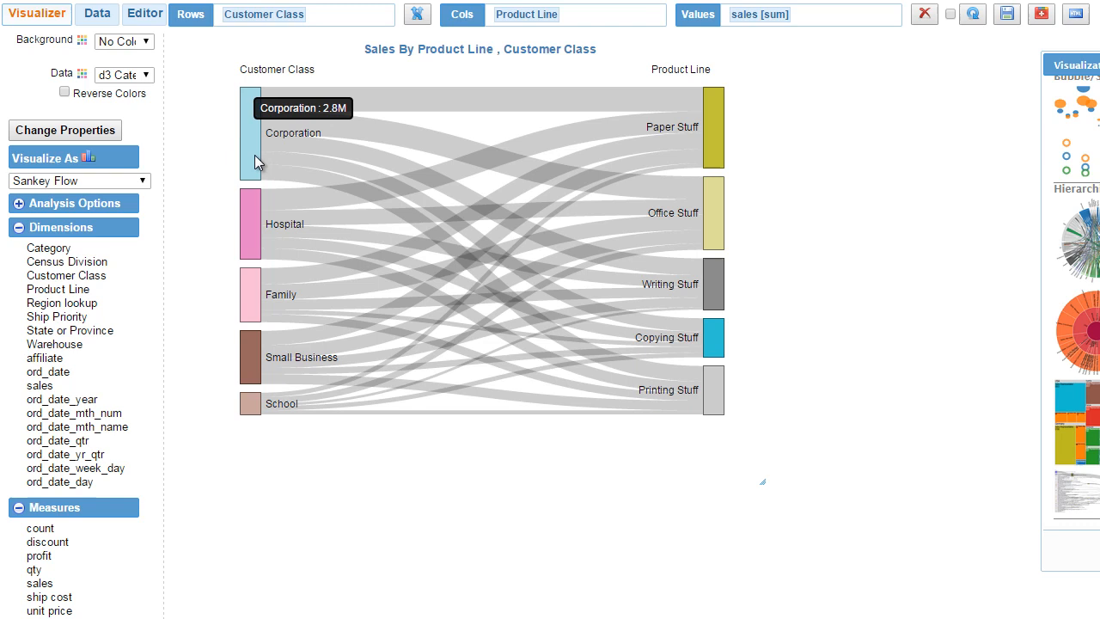
mouse_move(258, 153)
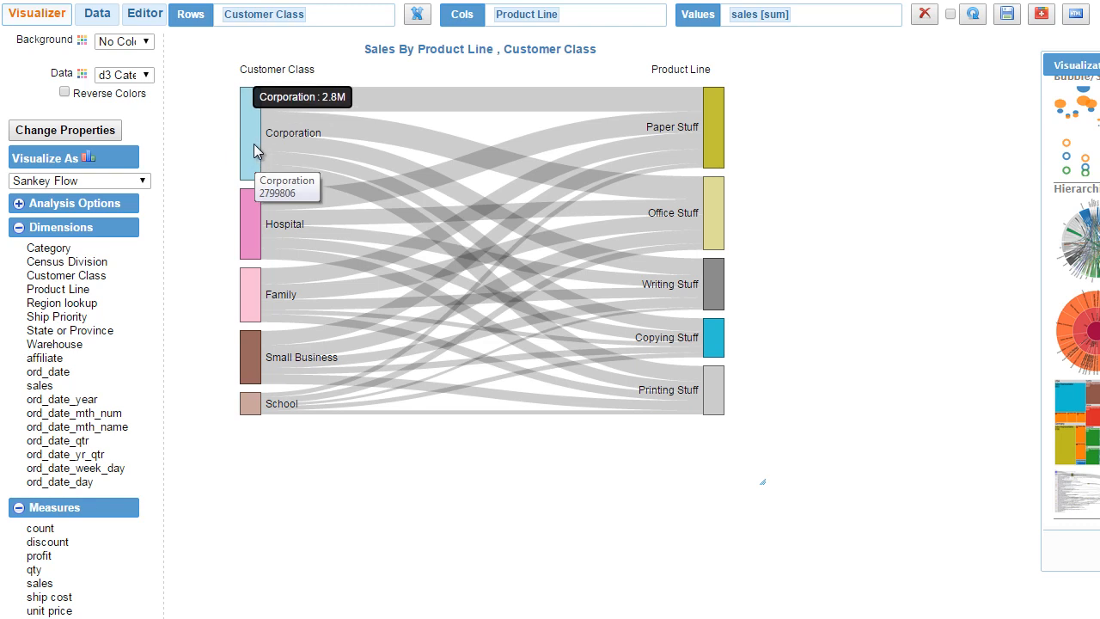
mouse_move(243, 105)
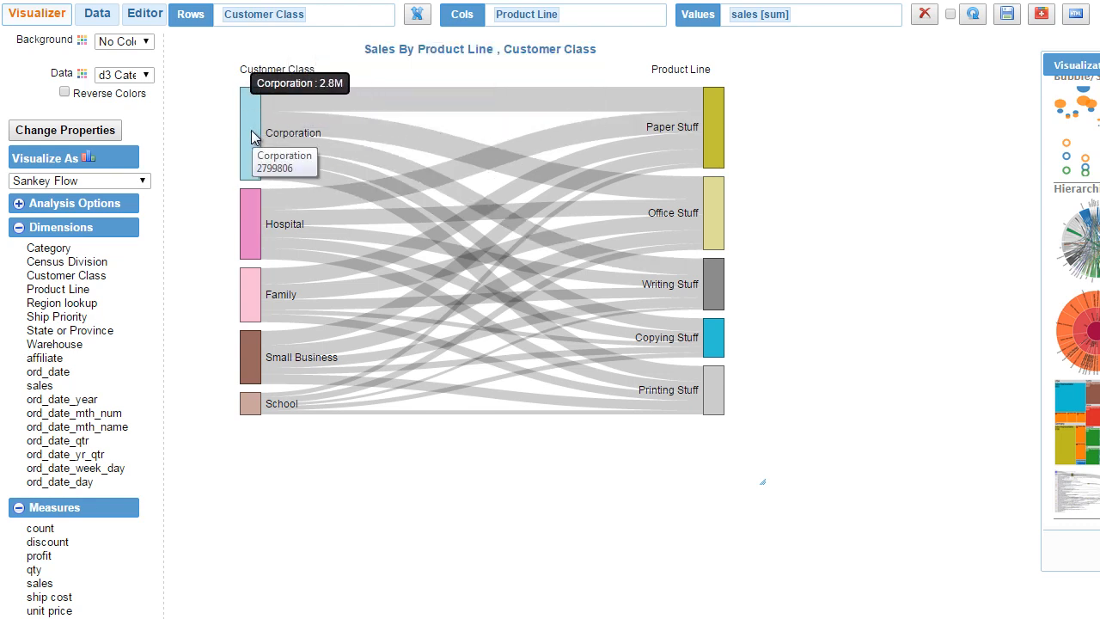
mouse_move(618, 103)
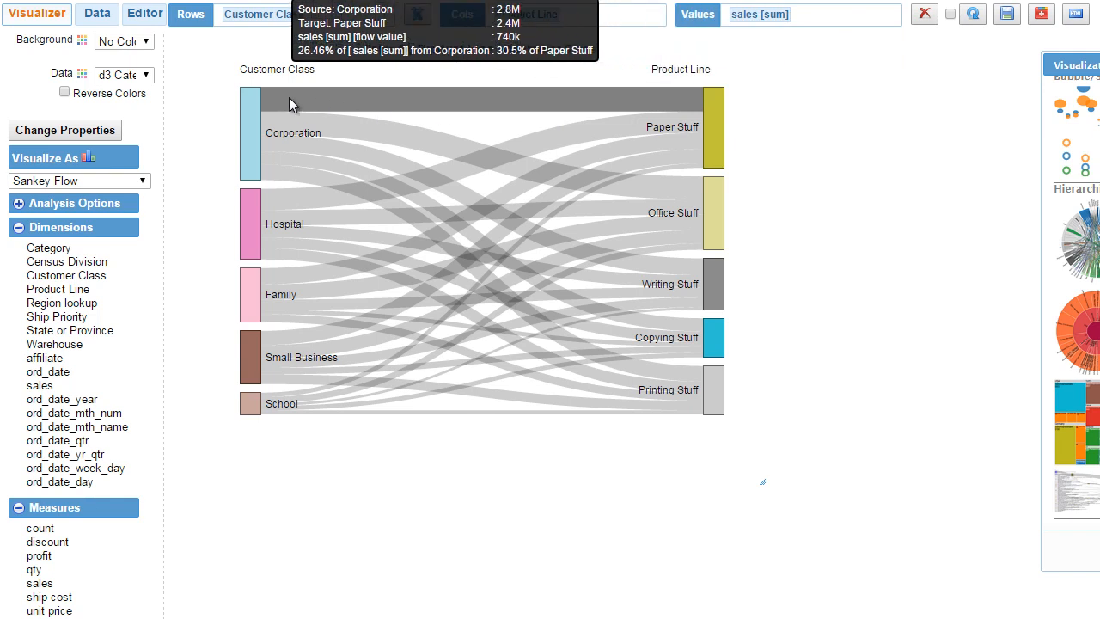
mouse_move(336, 106)
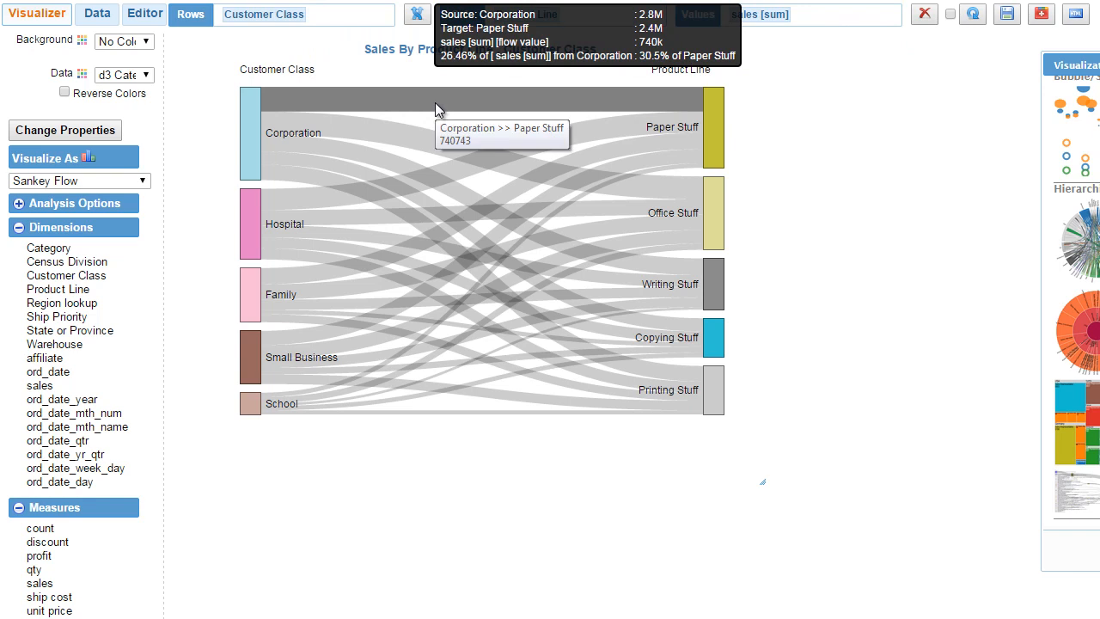
mouse_move(422, 175)
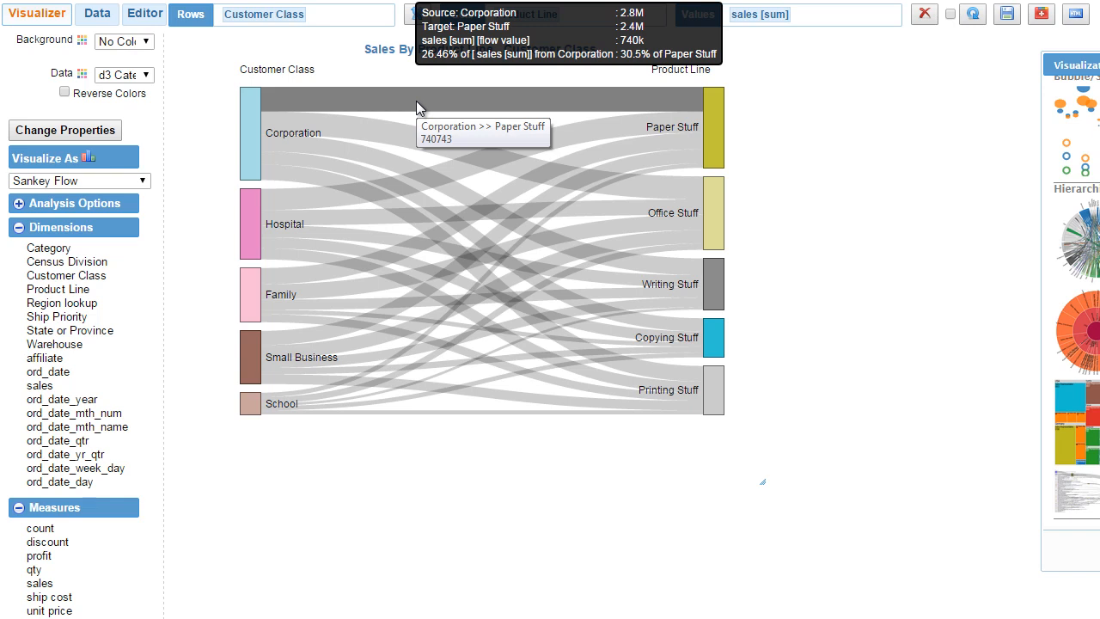
mouse_move(409, 176)
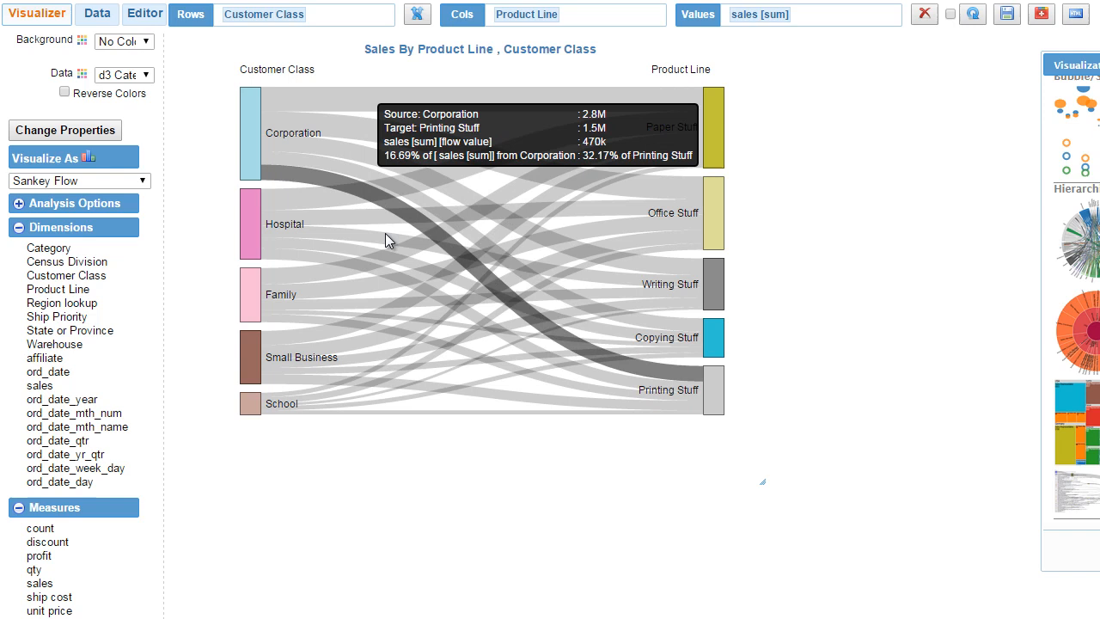
mouse_move(387, 241)
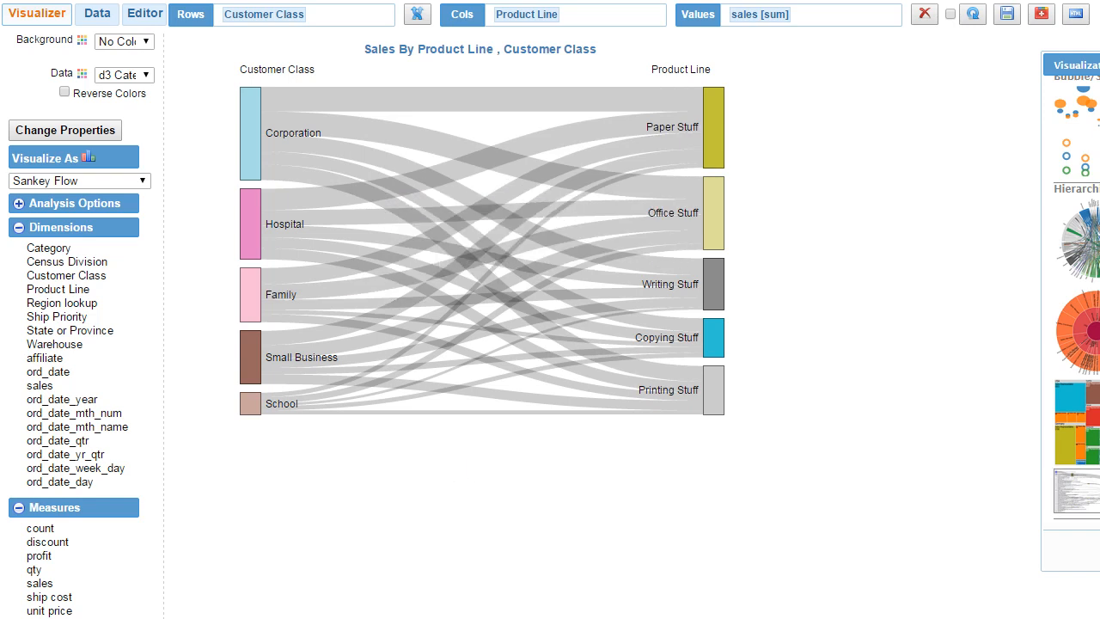
mouse_move(249, 123)
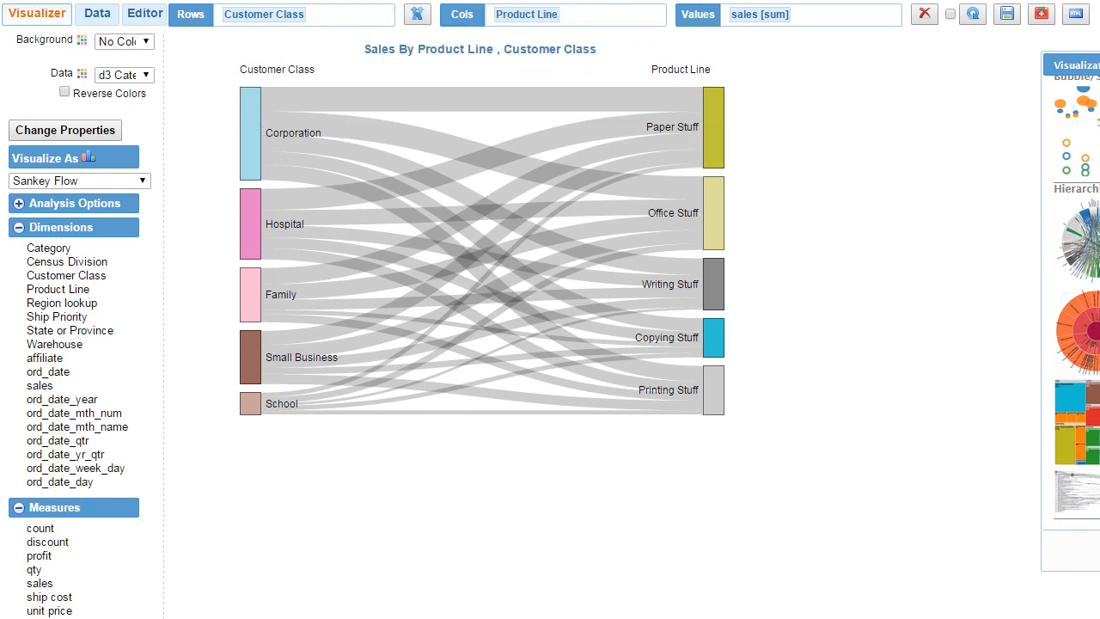
mouse_move(337, 24)
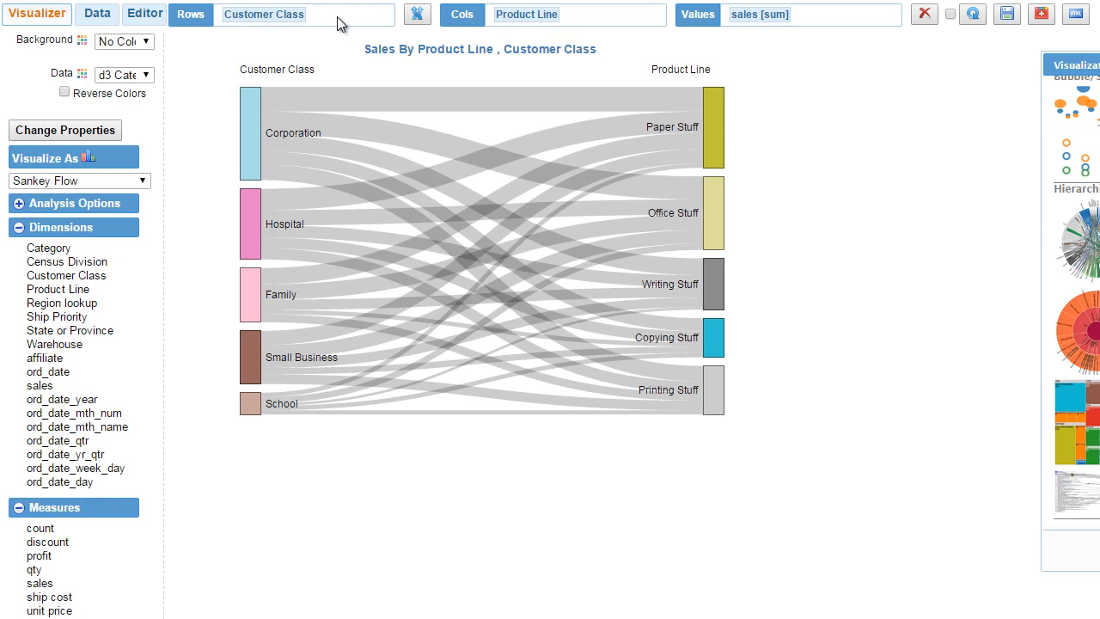
mouse_move(660, 81)
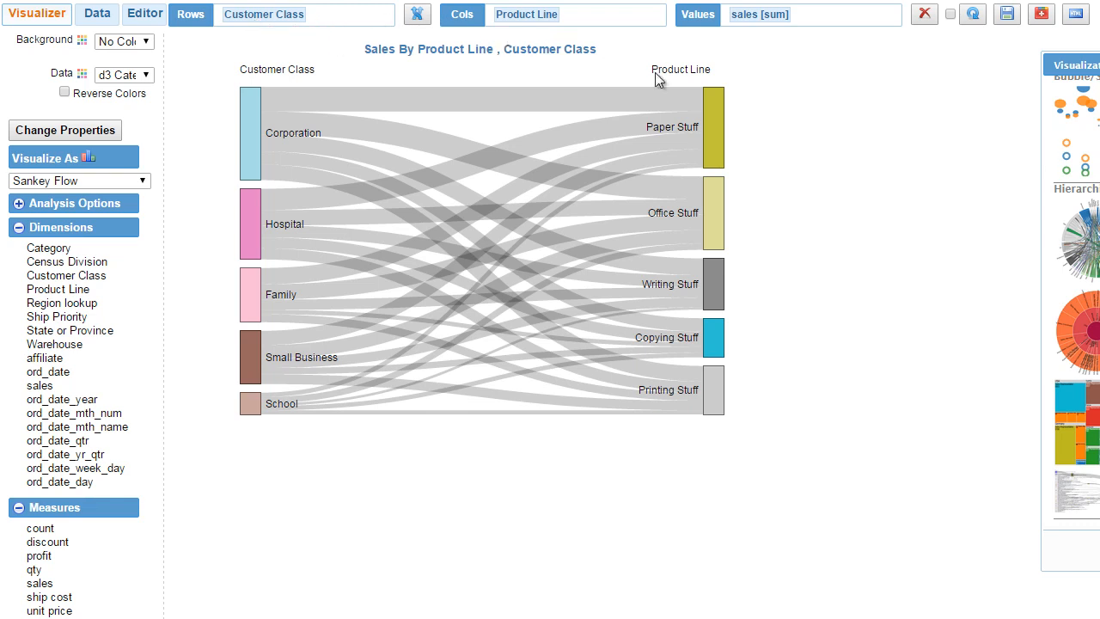
mouse_move(255, 223)
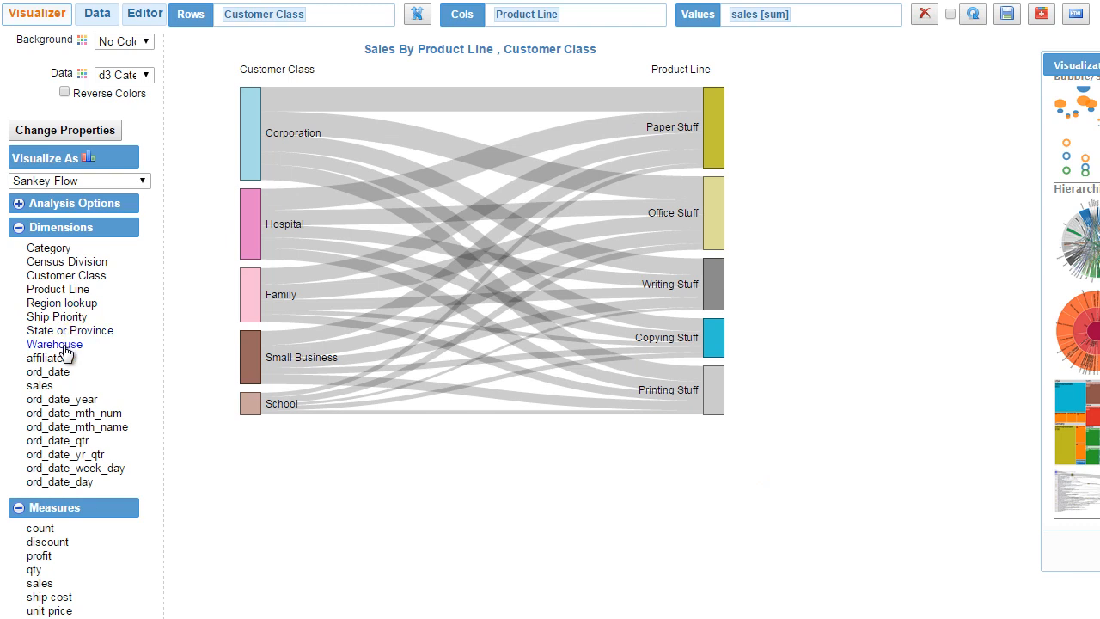
- Split the sales Sankey by Warehouse and review the resulting grid of small diagrams
drag(55, 344, 250, 35)
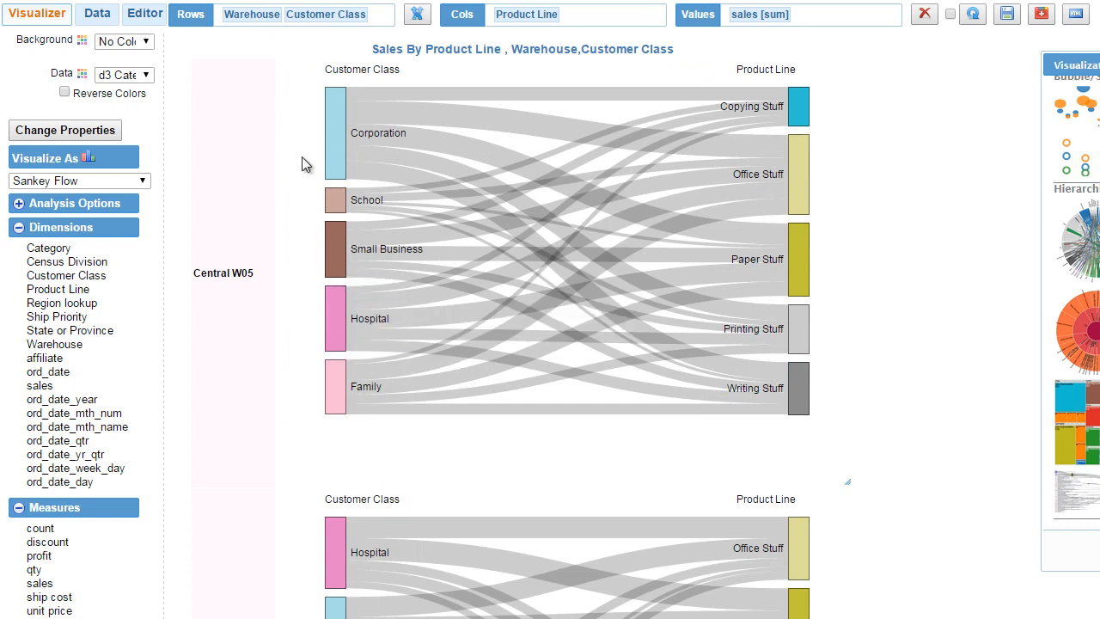
mouse_move(832, 474)
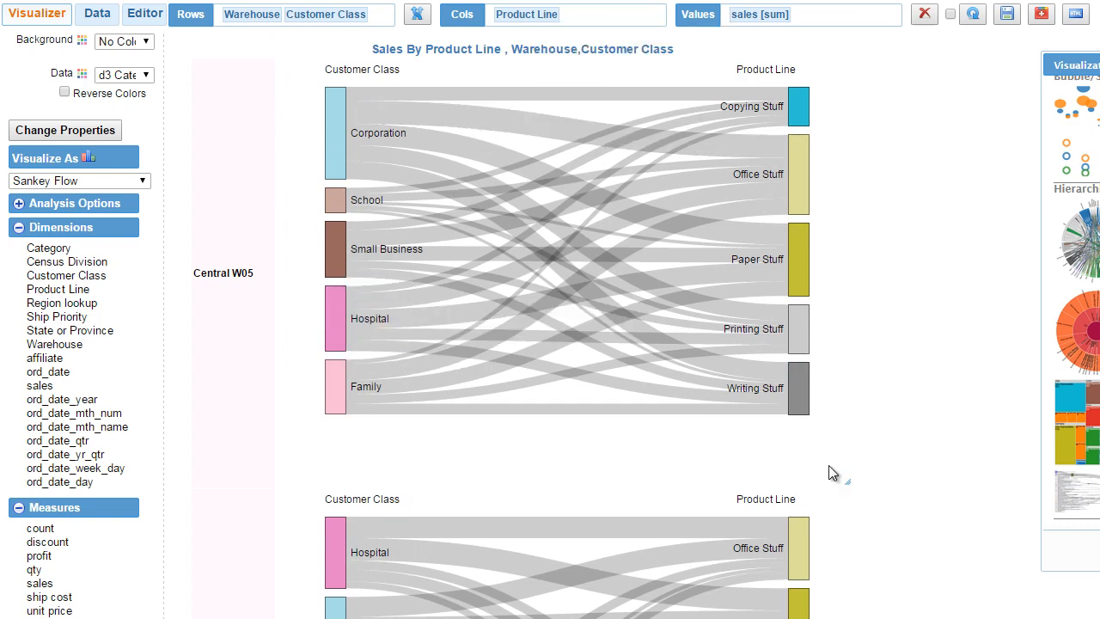
scroll(down, 3)
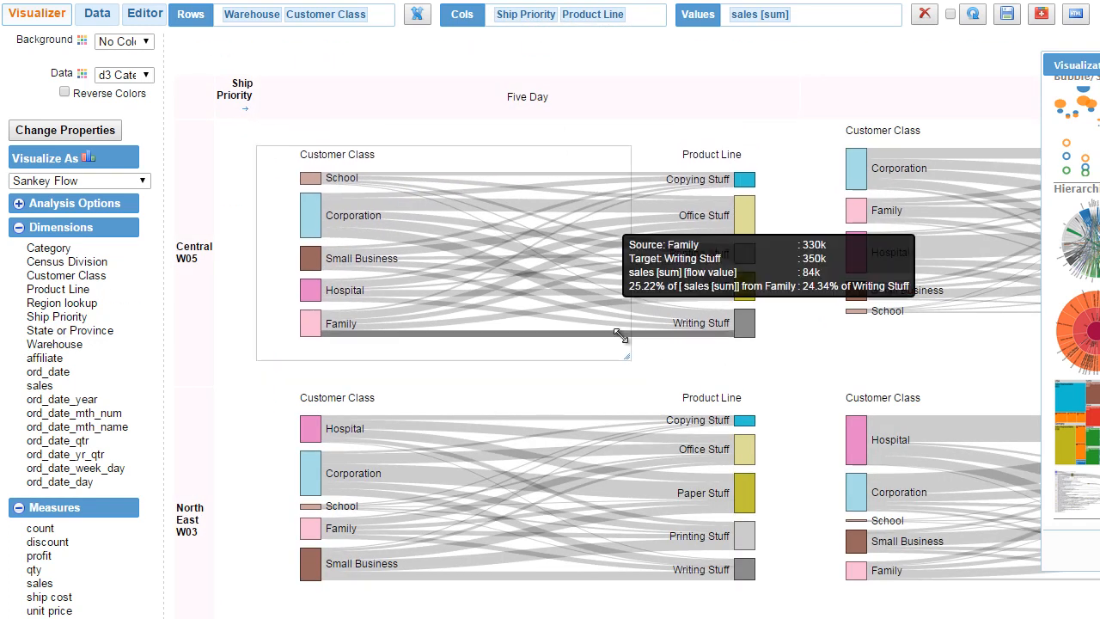
scroll(down, 3)
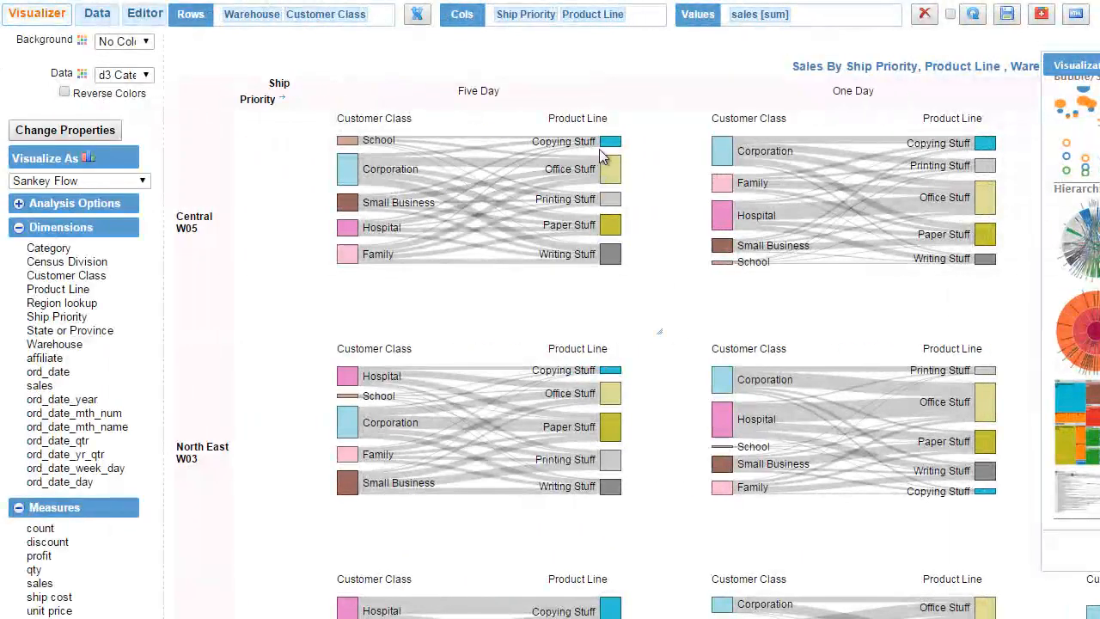
mouse_move(567, 33)
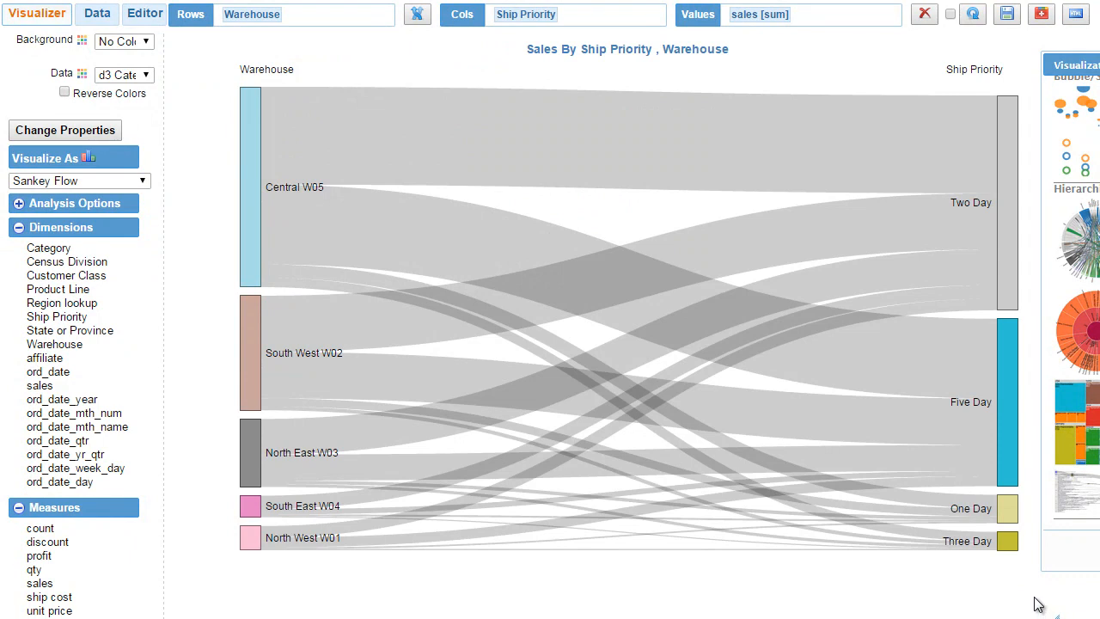
mouse_move(1077, 496)
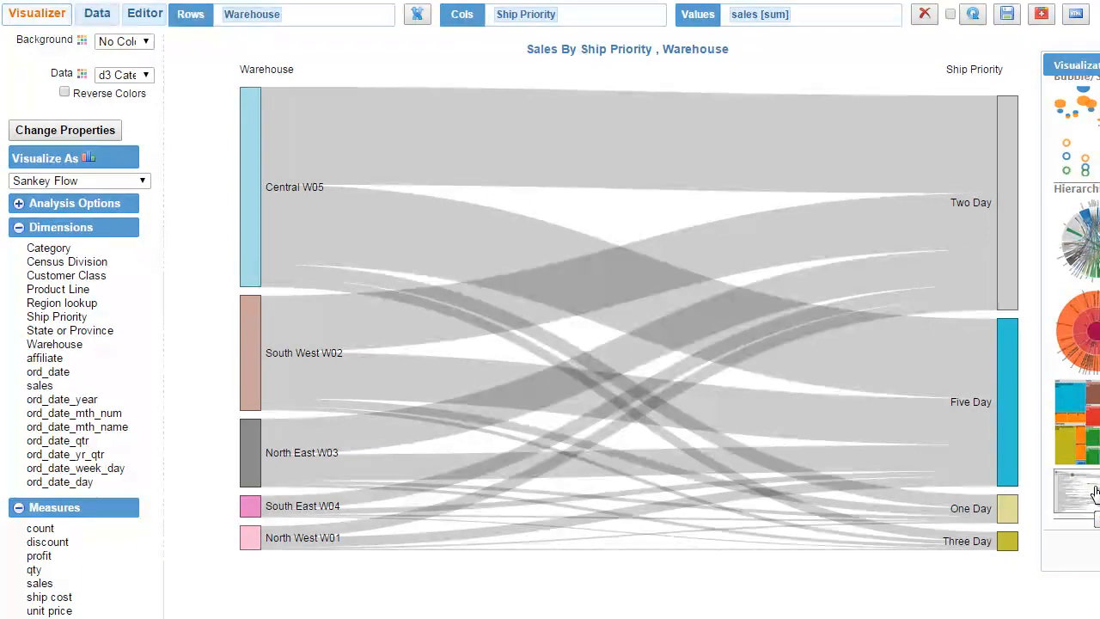
- Add the Region lookup dimension as a fourth flow level after Ship Priority
click(77, 180)
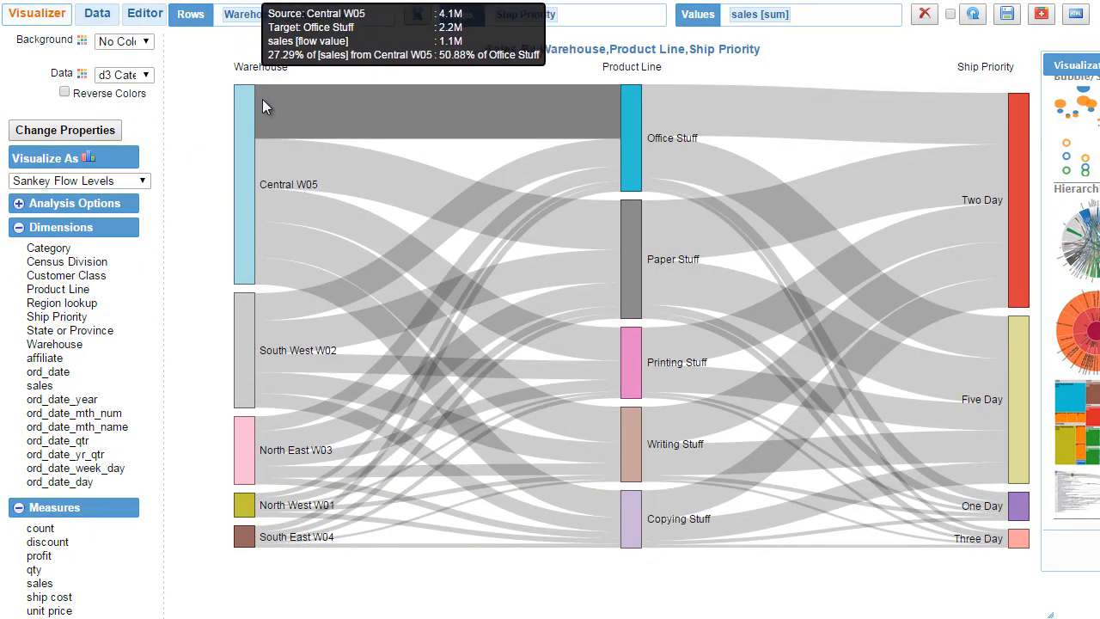
mouse_move(639, 313)
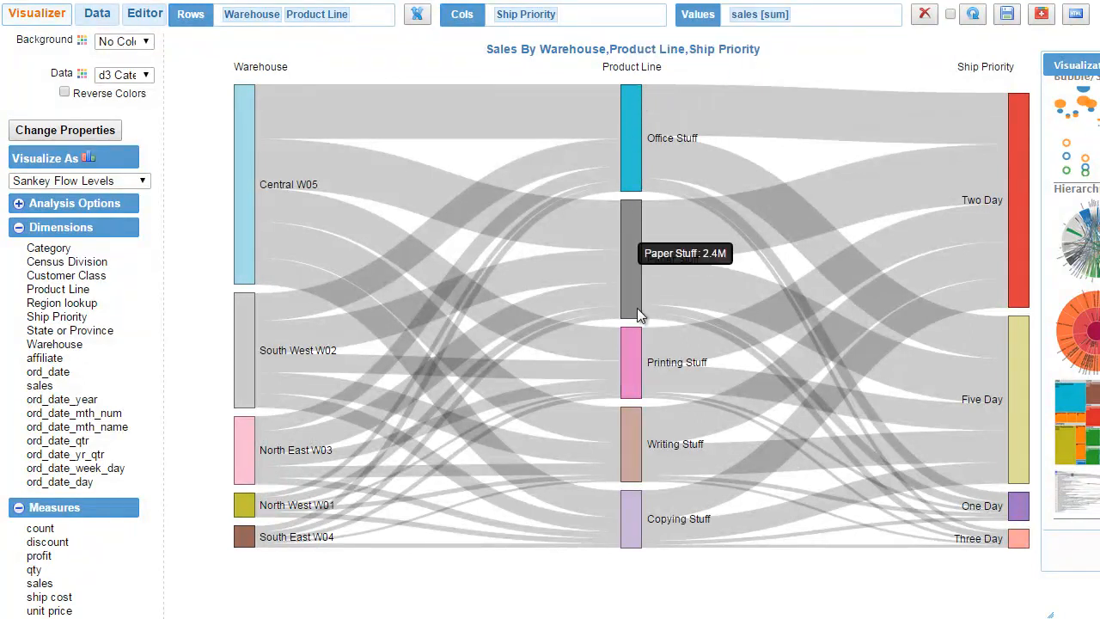
mouse_move(245, 153)
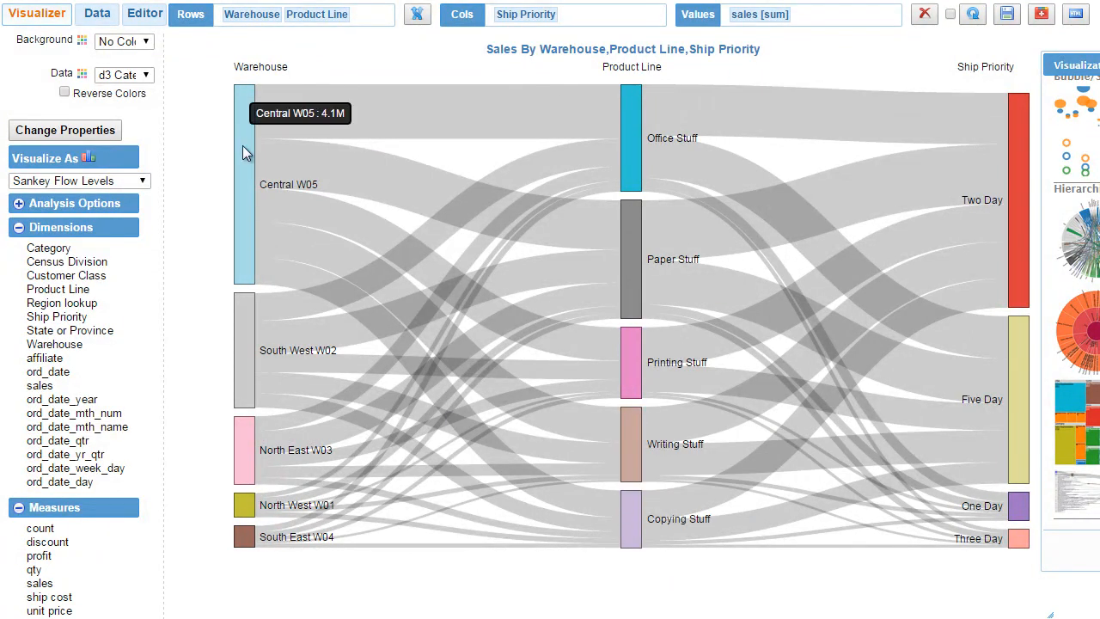
mouse_move(696, 129)
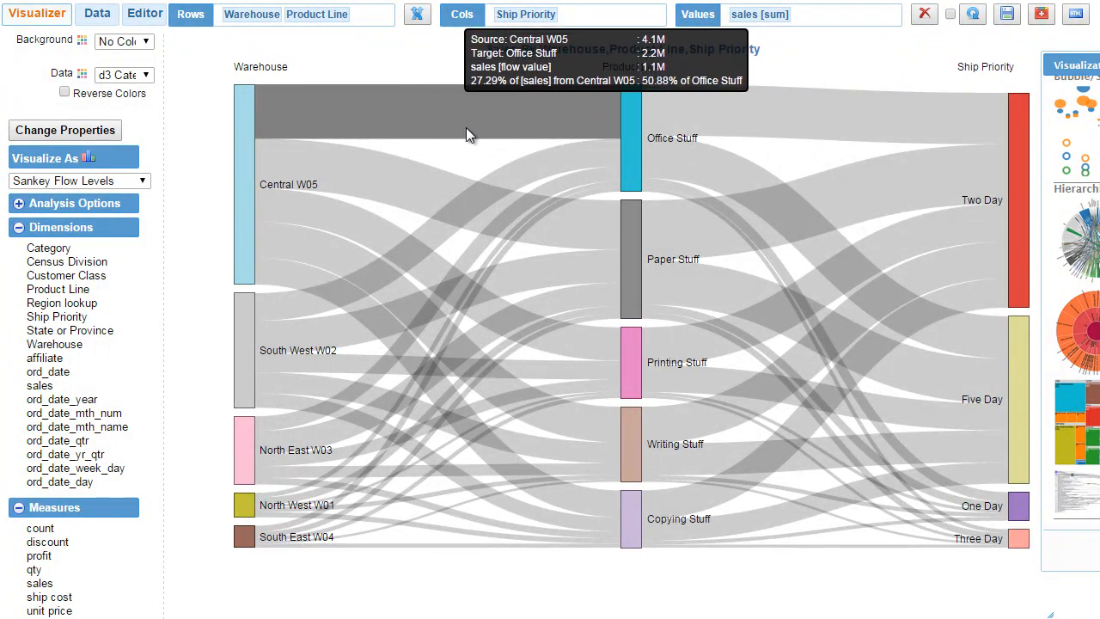
mouse_move(268, 103)
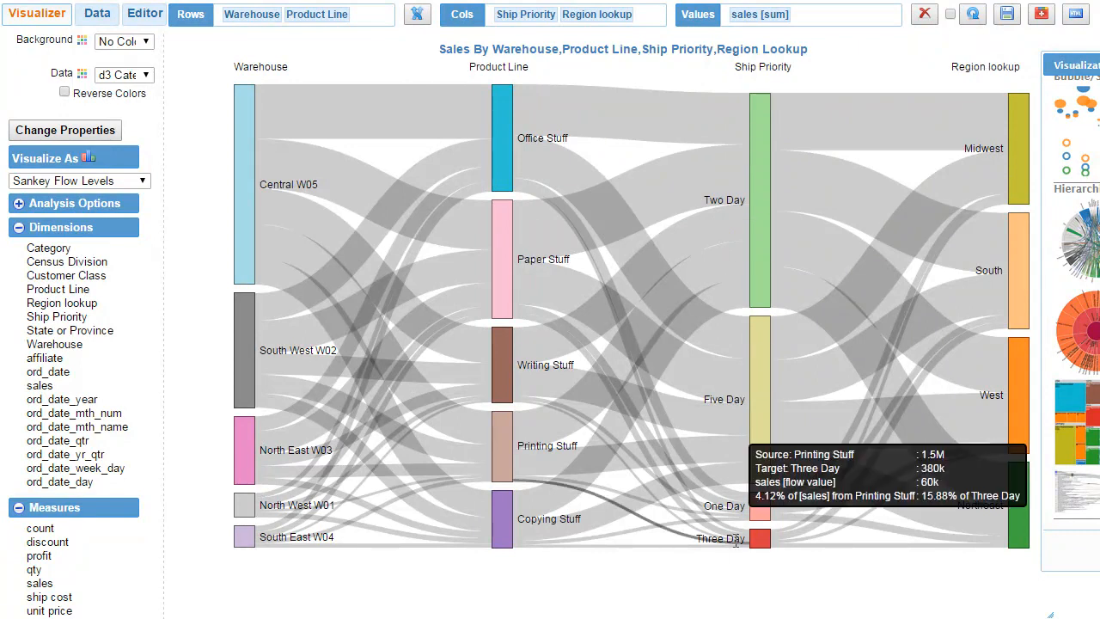
mouse_move(894, 264)
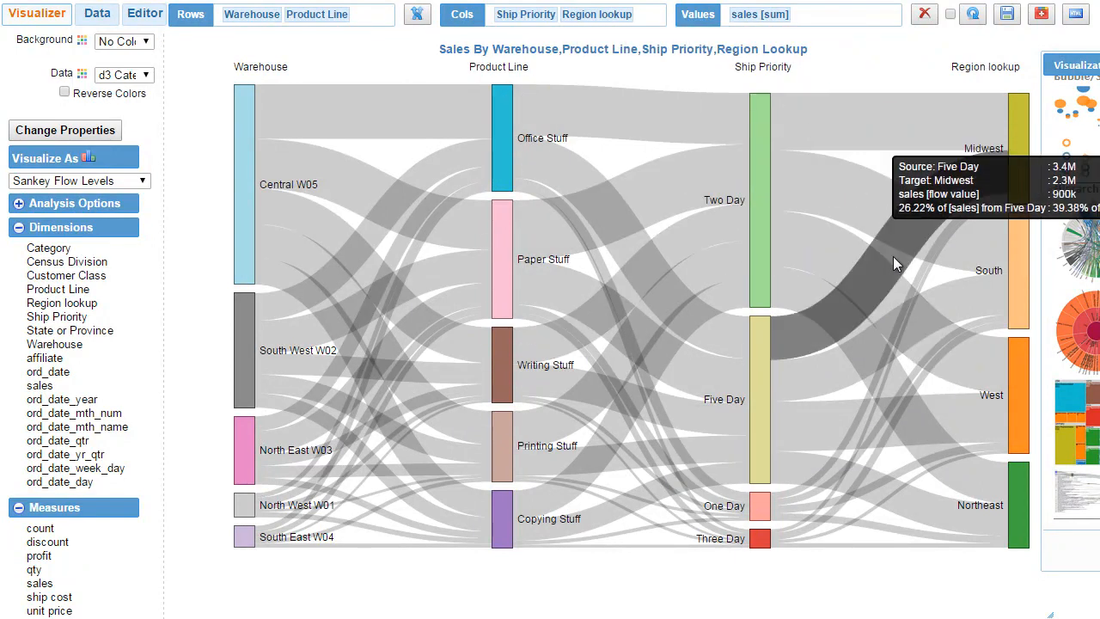
mouse_move(495, 598)
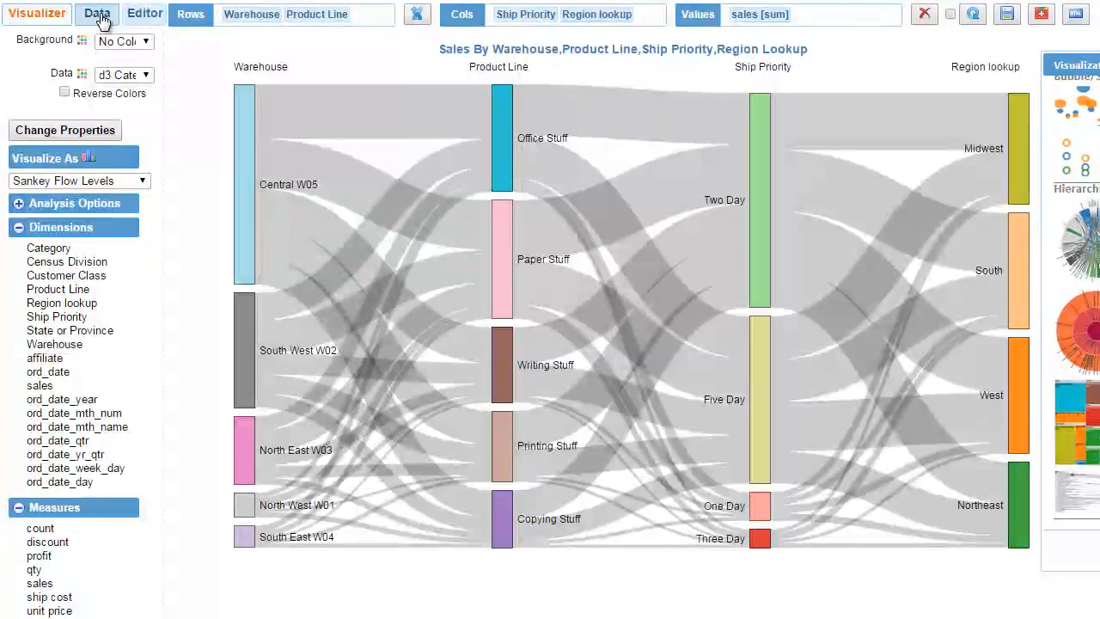
- Load the sankey_energy_data model with its from, to, count and value fields
click(97, 14)
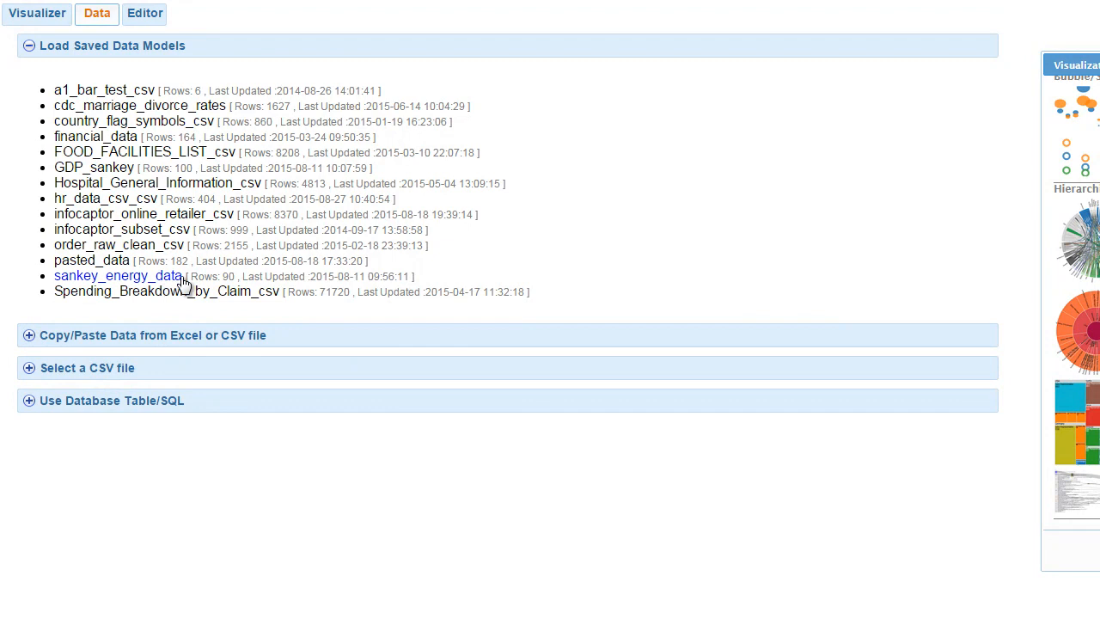
click(119, 275)
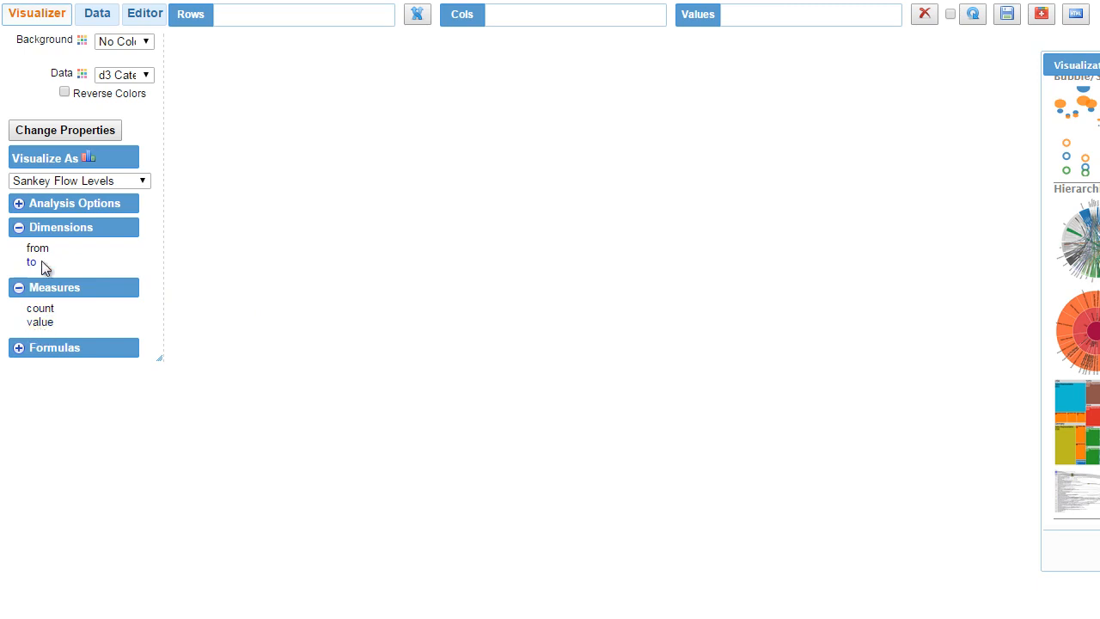
- Use the 'from' field as the Sankey's source level, flowing to 'to' and sized by value
drag(37, 247, 232, 48)
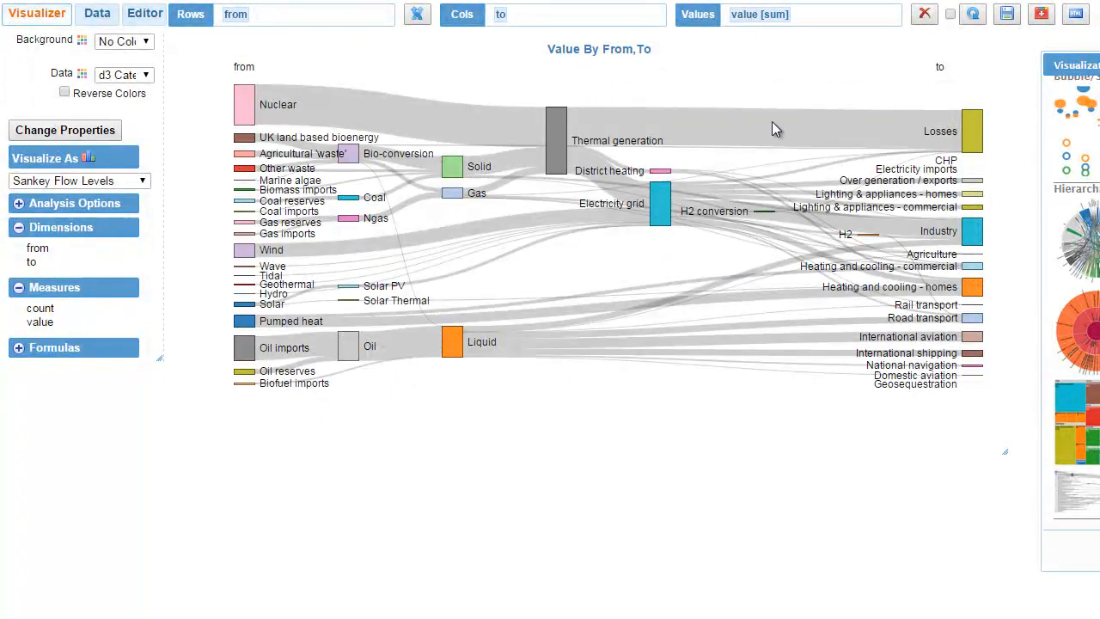
mouse_move(1001, 447)
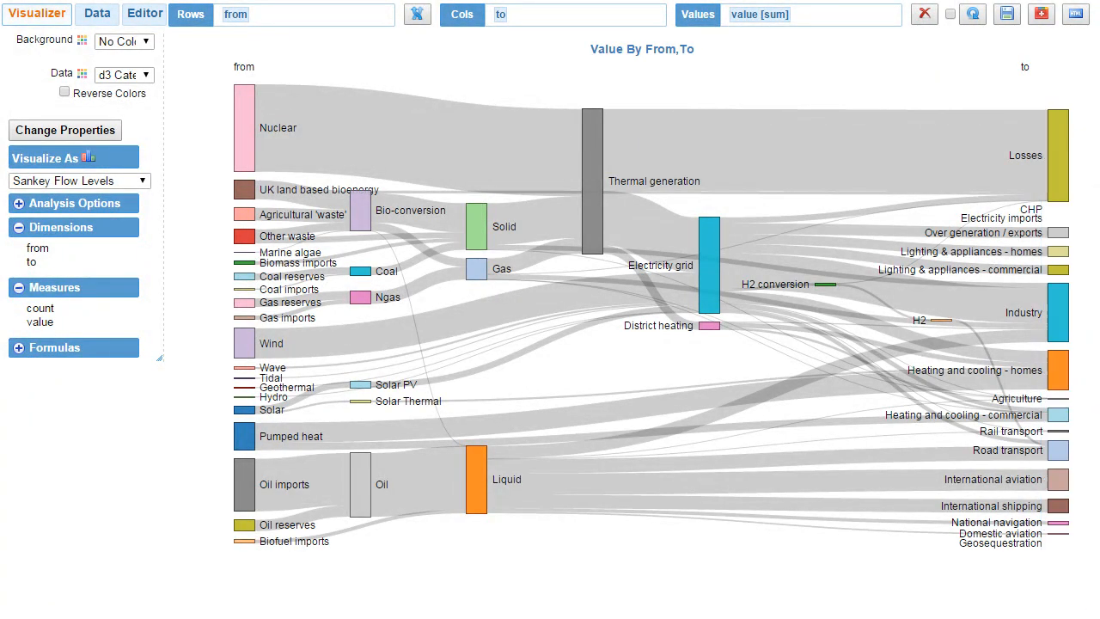
mouse_move(344, 450)
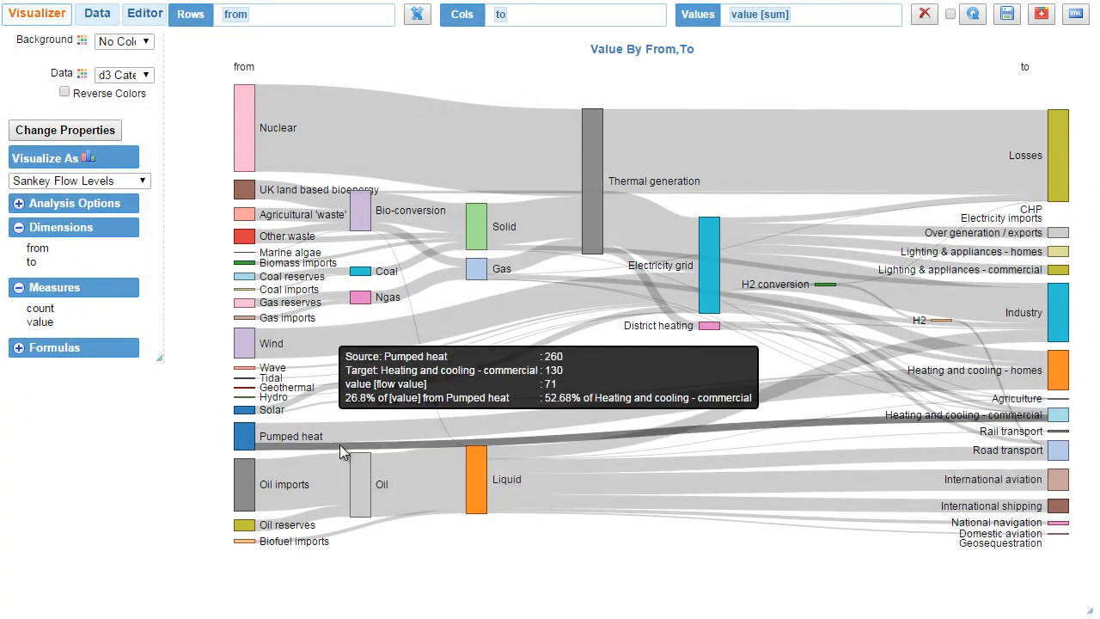
mouse_move(361, 385)
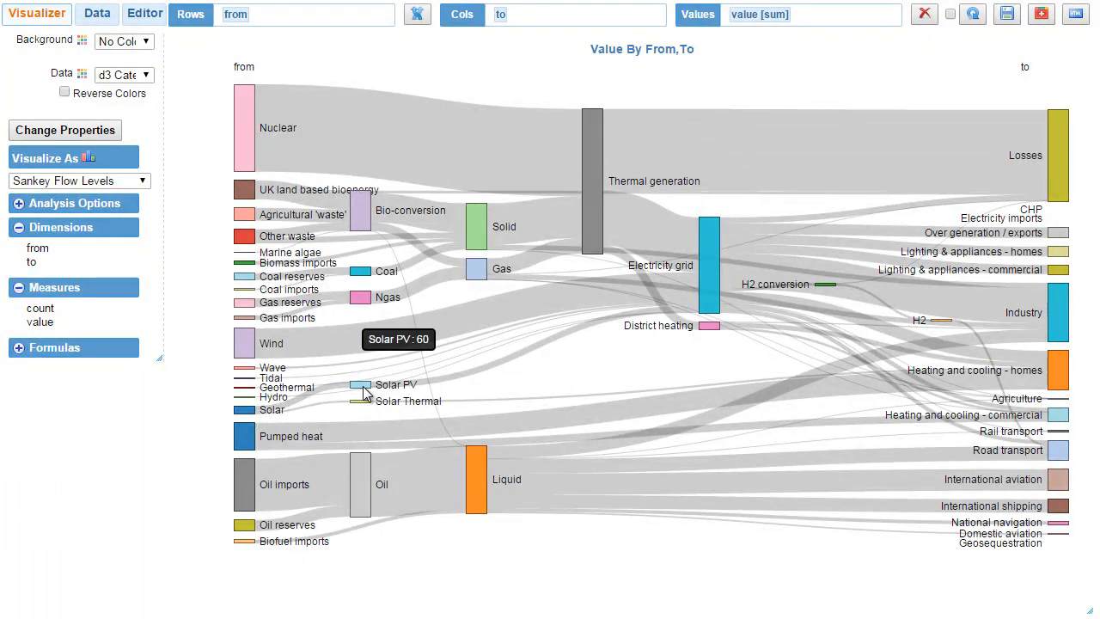
mouse_move(361, 388)
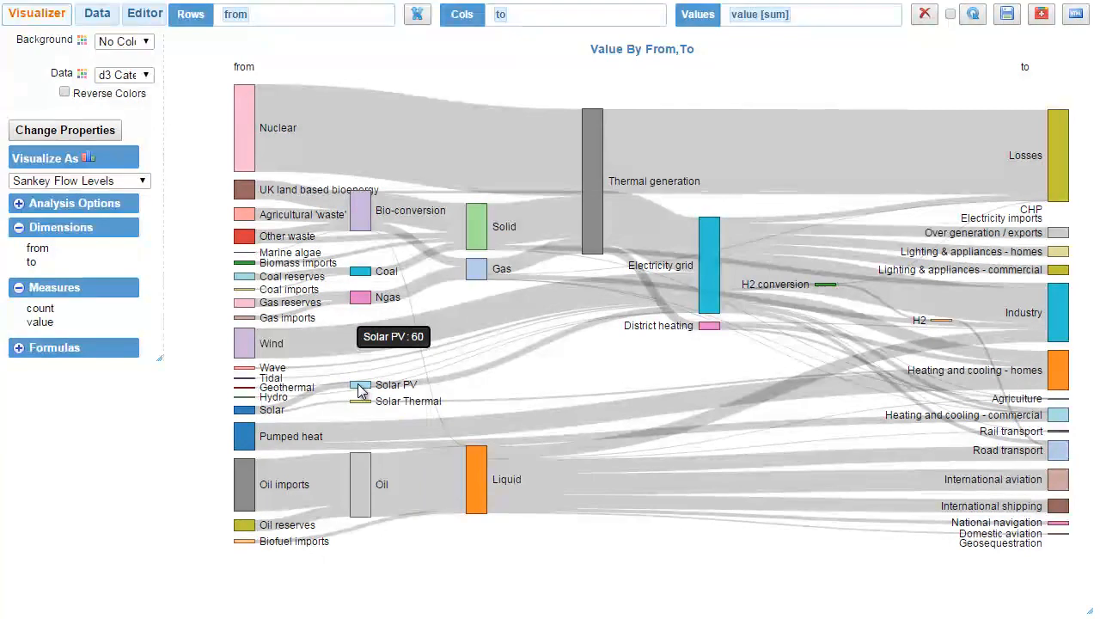
mouse_move(359, 385)
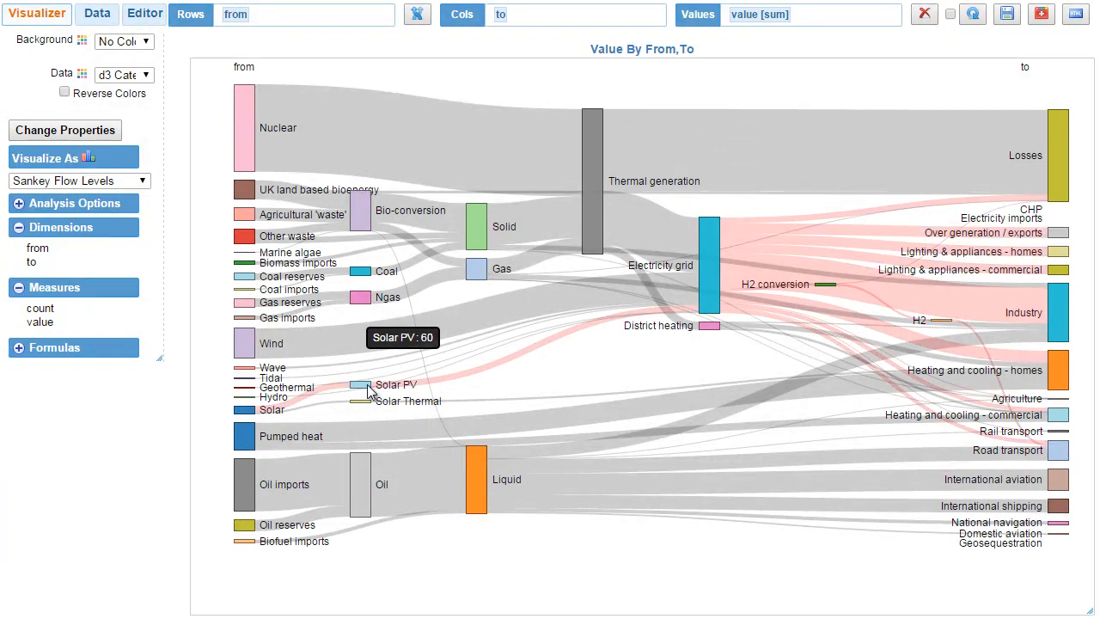
mouse_move(341, 396)
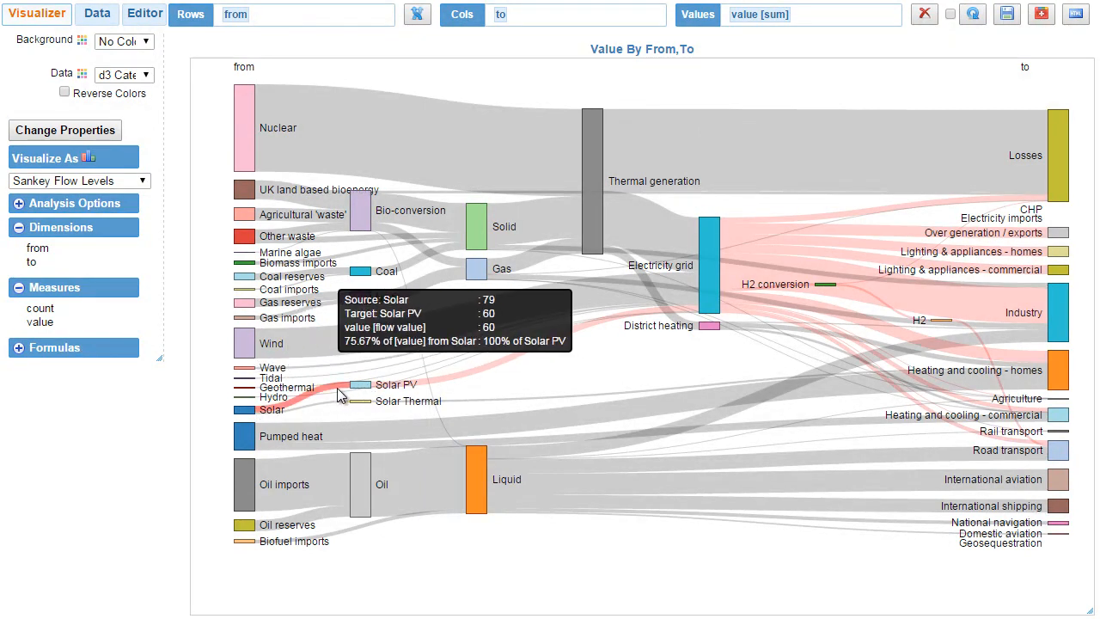
mouse_move(783, 301)
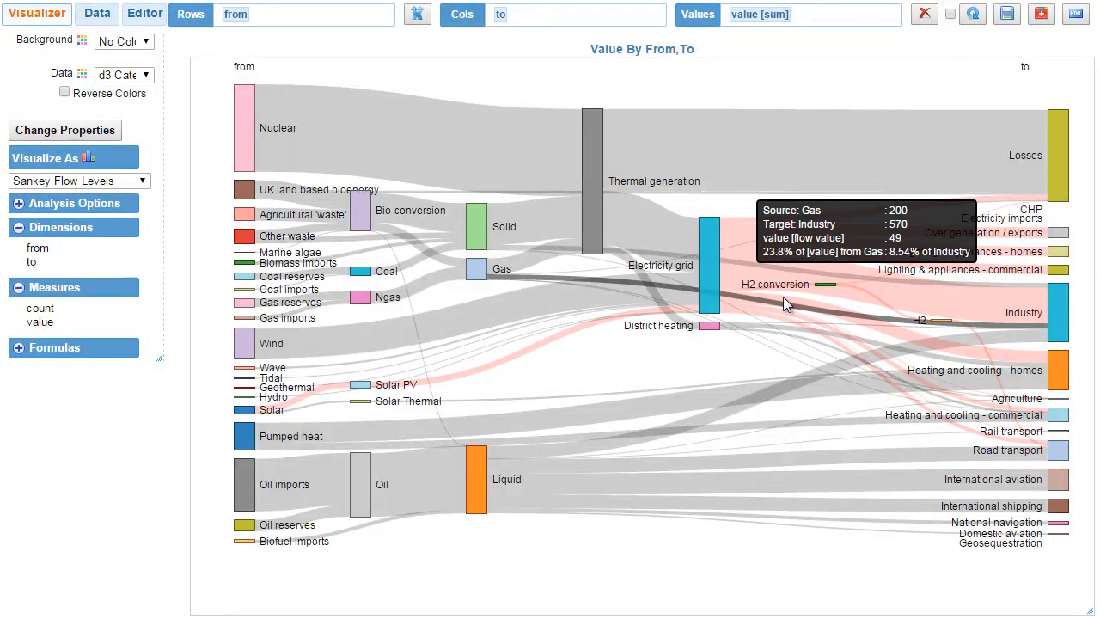
mouse_move(640, 350)
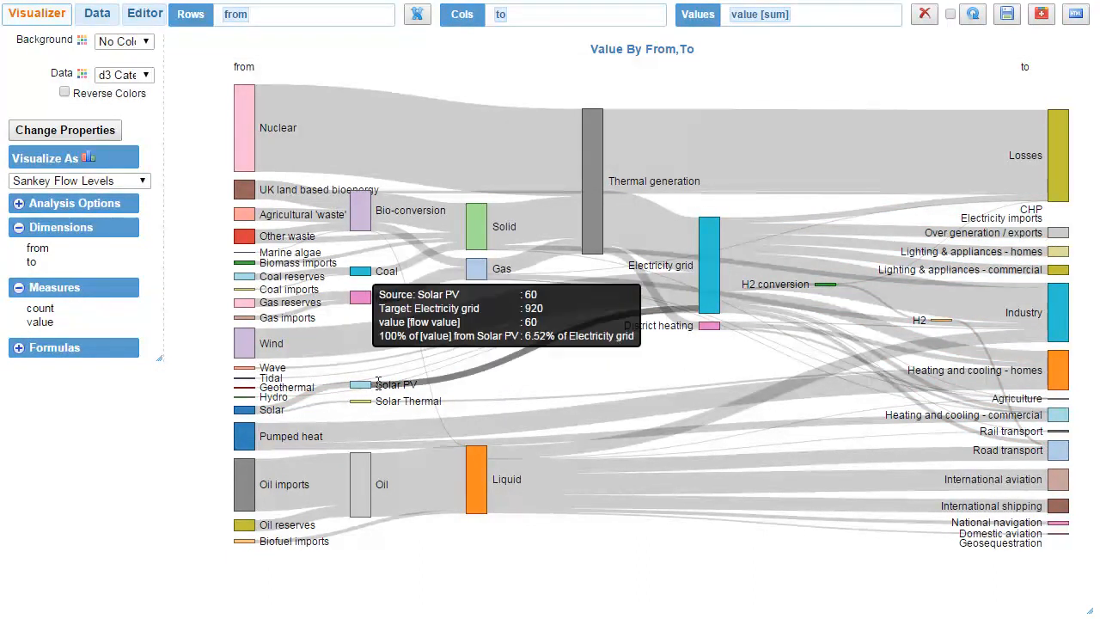
mouse_move(409, 353)
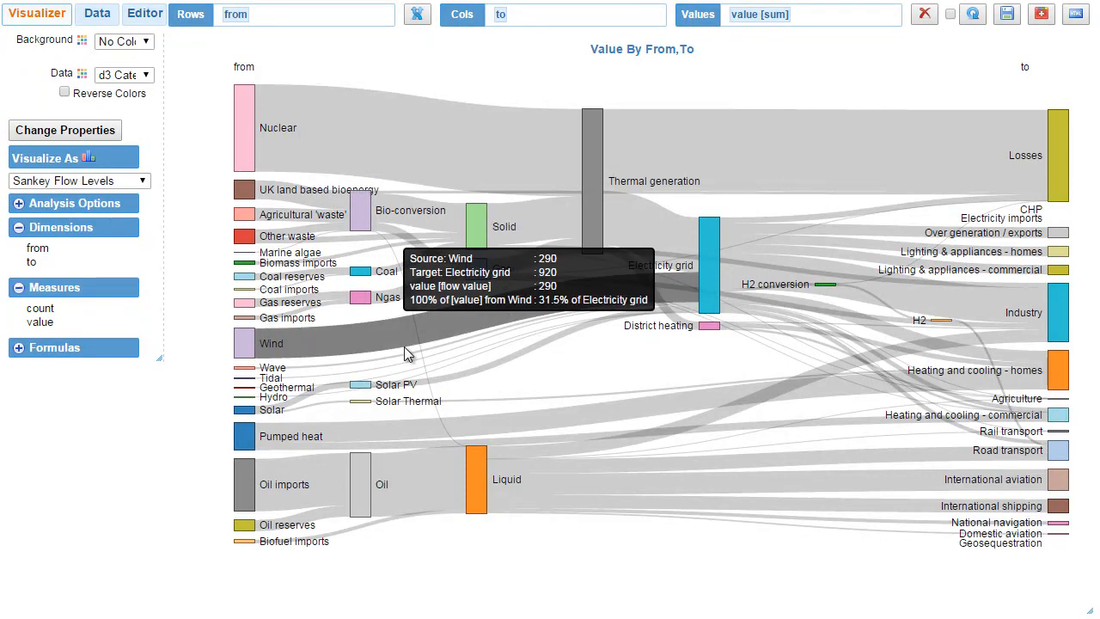
mouse_move(1073, 519)
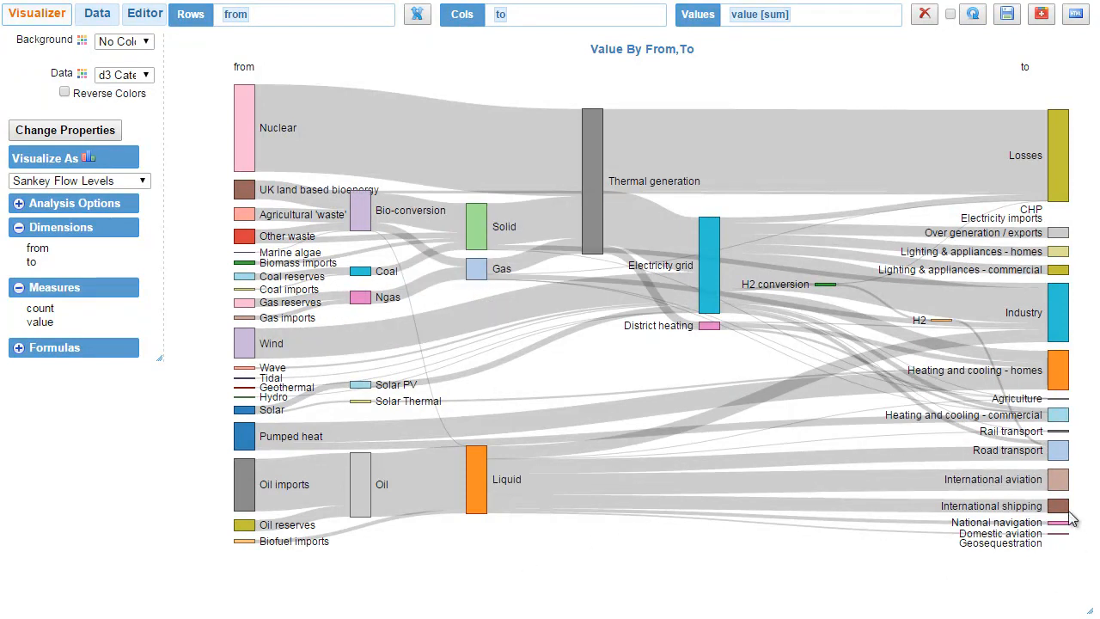
mouse_move(1062, 482)
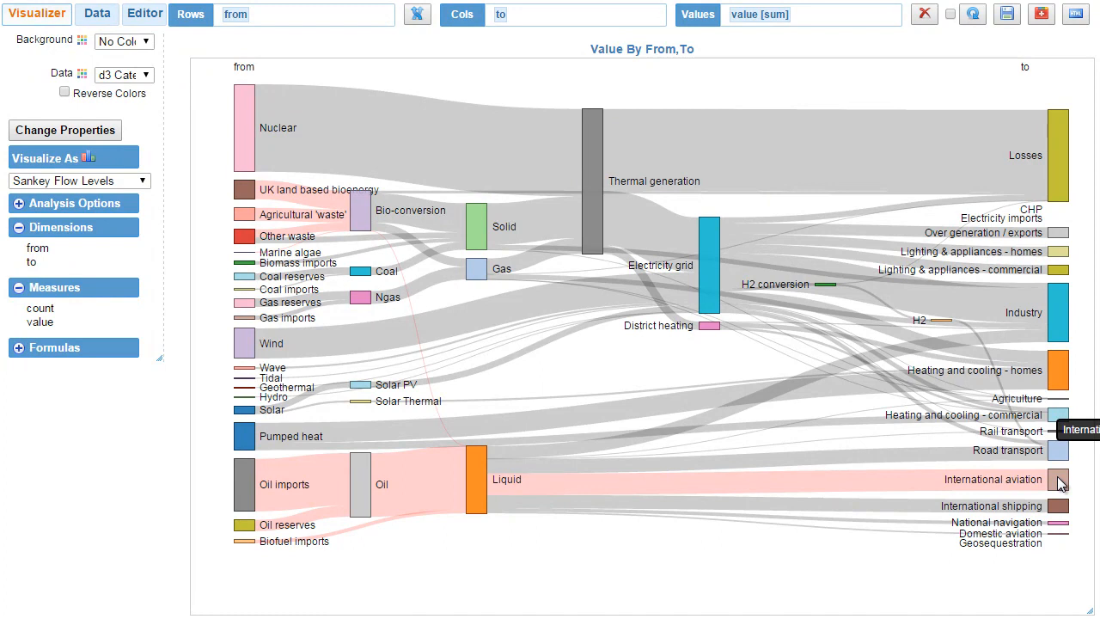
mouse_move(715, 306)
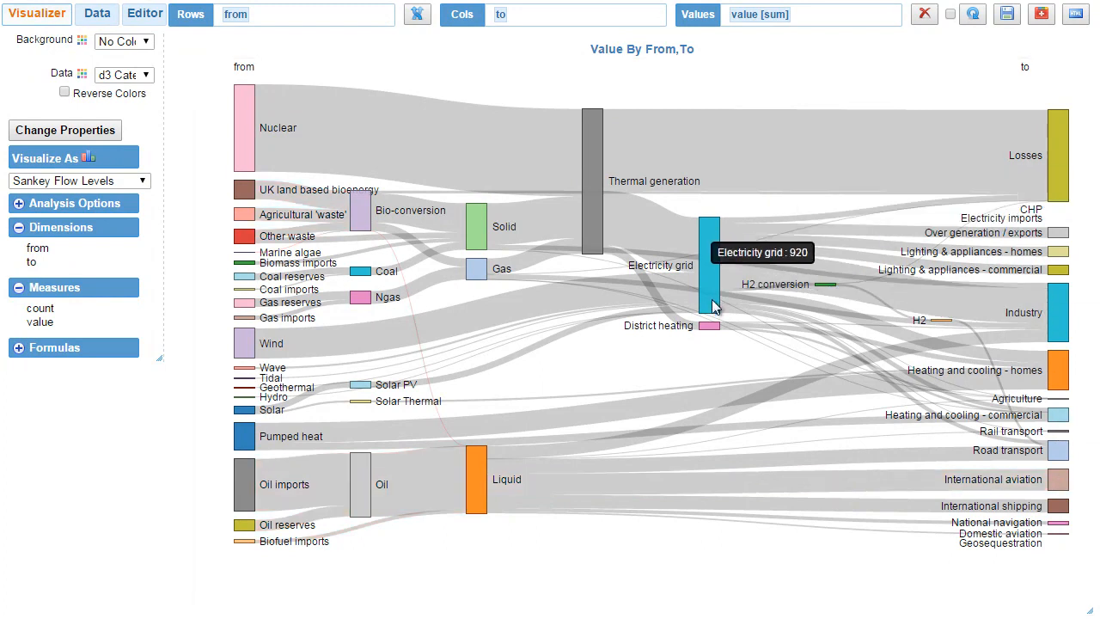
mouse_move(584, 577)
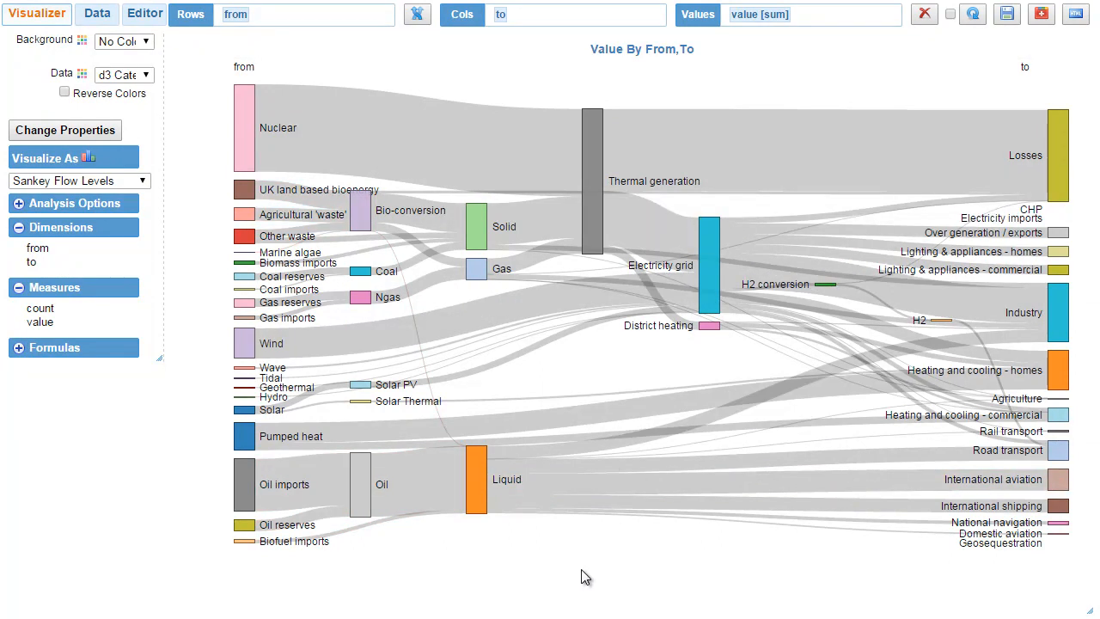